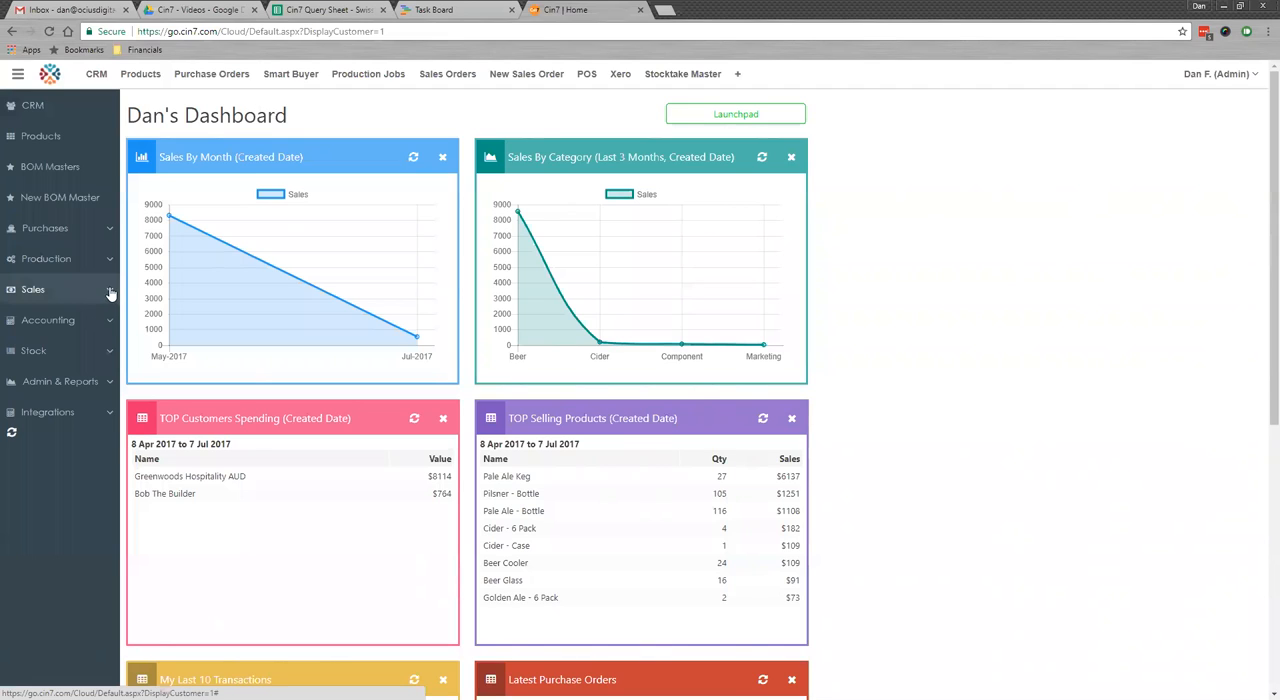
# Start a blank New Quote from the Sales section of the sidebar
pyautogui.click(32, 288)
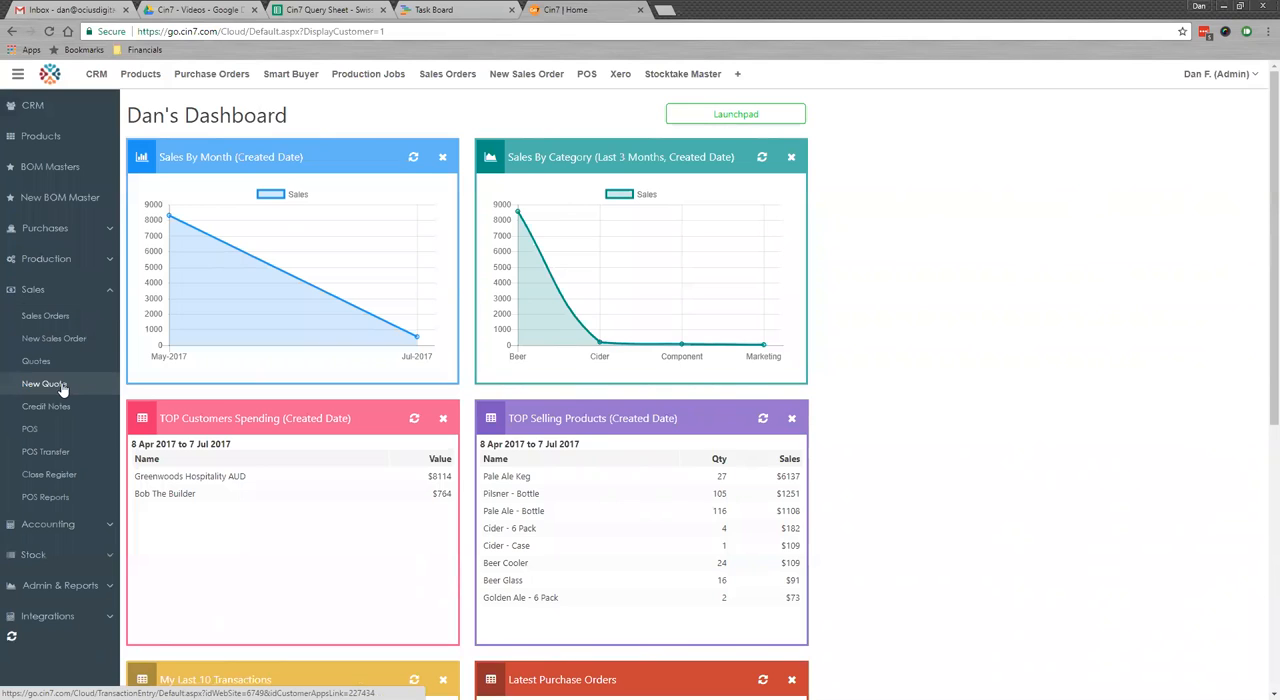
pyautogui.click(44, 384)
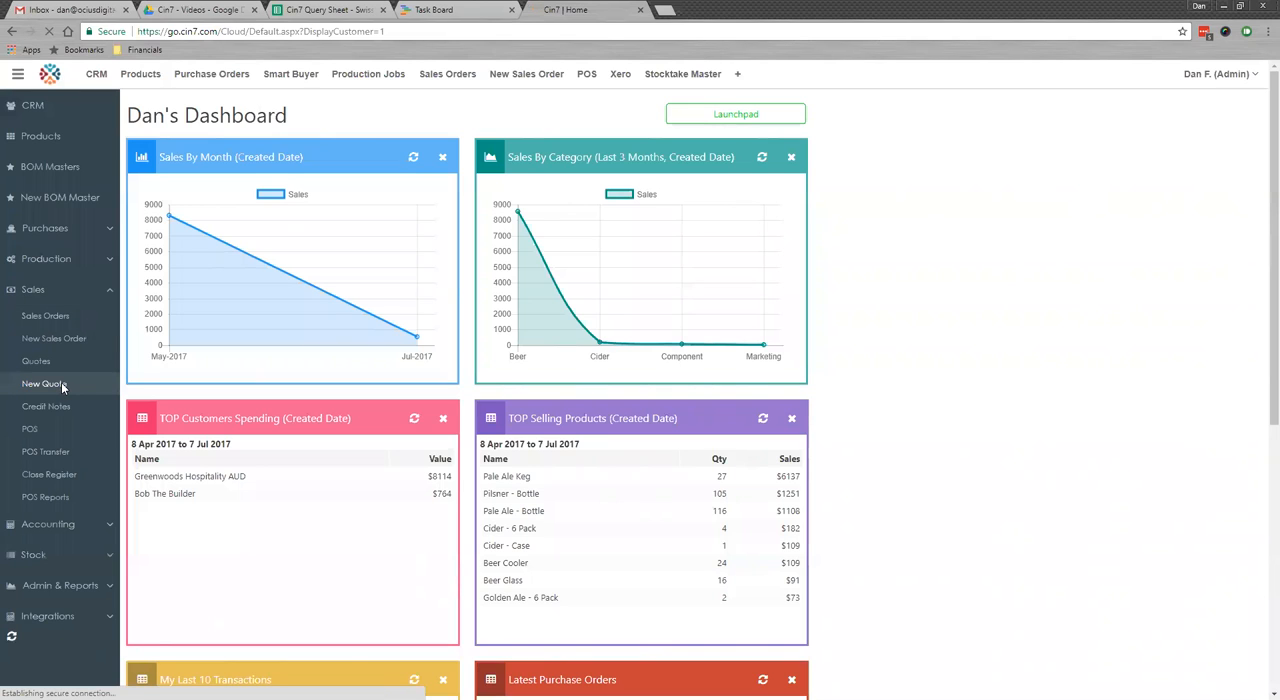
pyautogui.click(42, 384)
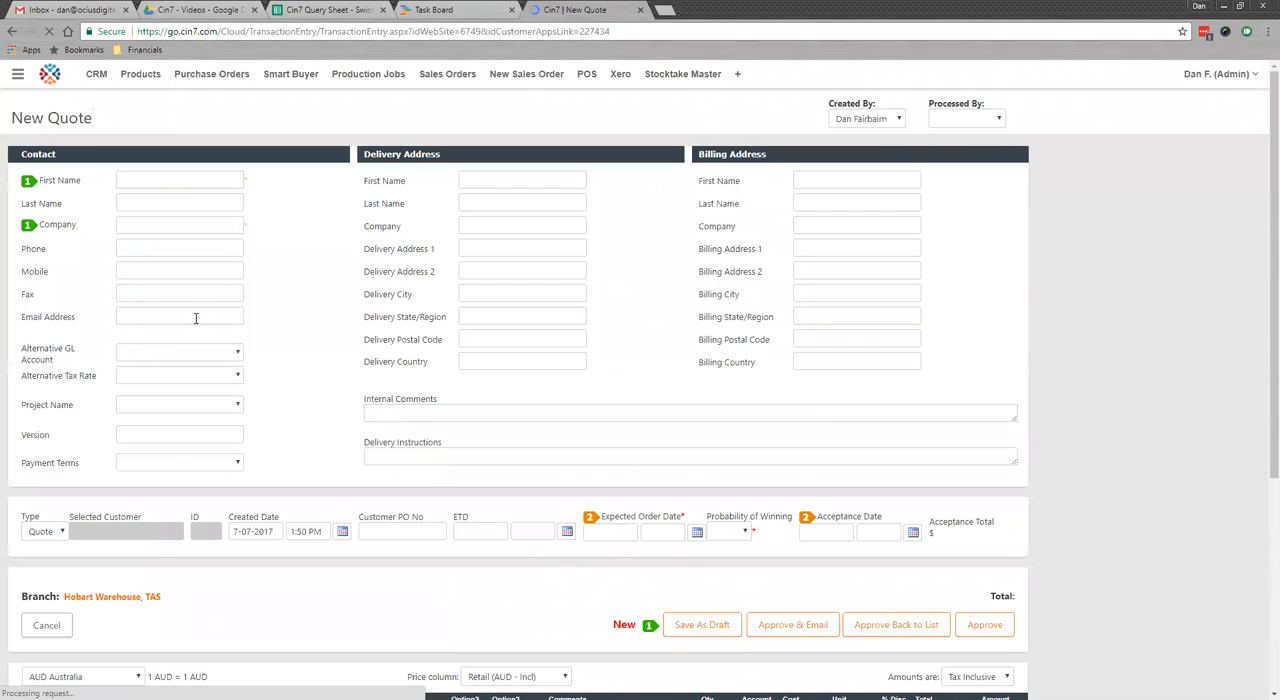
# Select Bob The Builder as customer with 14 Days - 50% Deposit terms, PO ABC1234, Pale Ale and Beer Glass lines
pyautogui.click(180, 224)
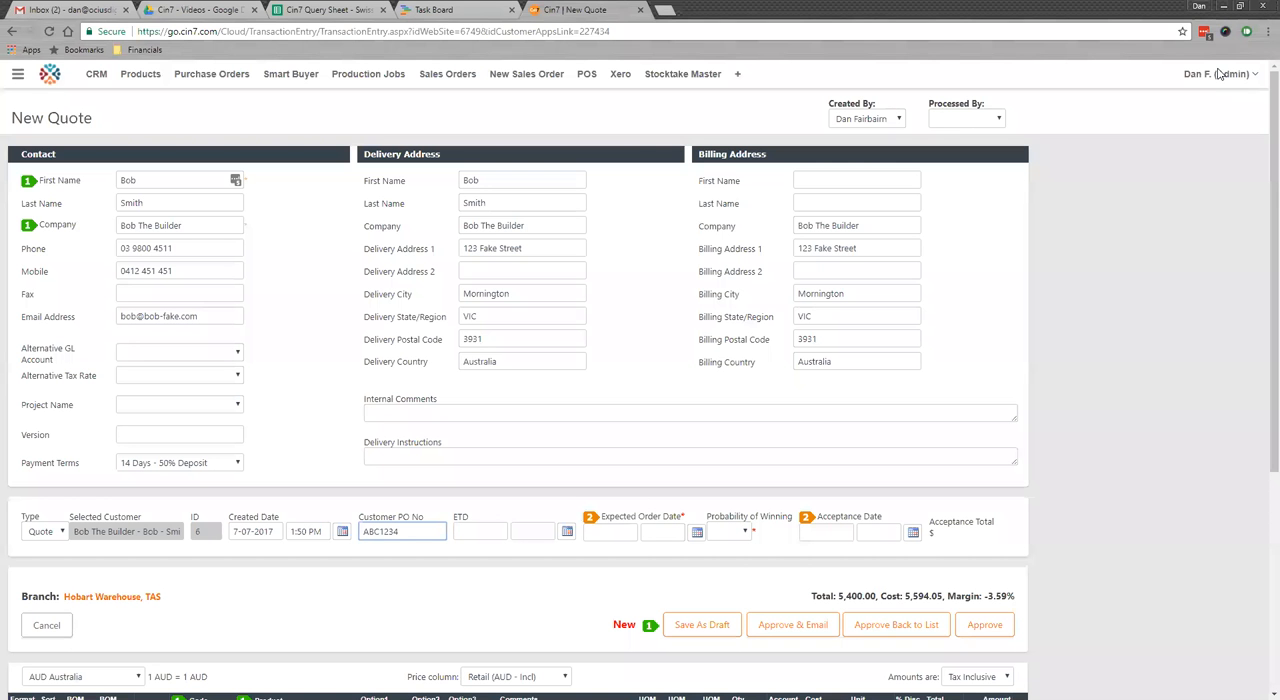
pyautogui.scroll(-3)
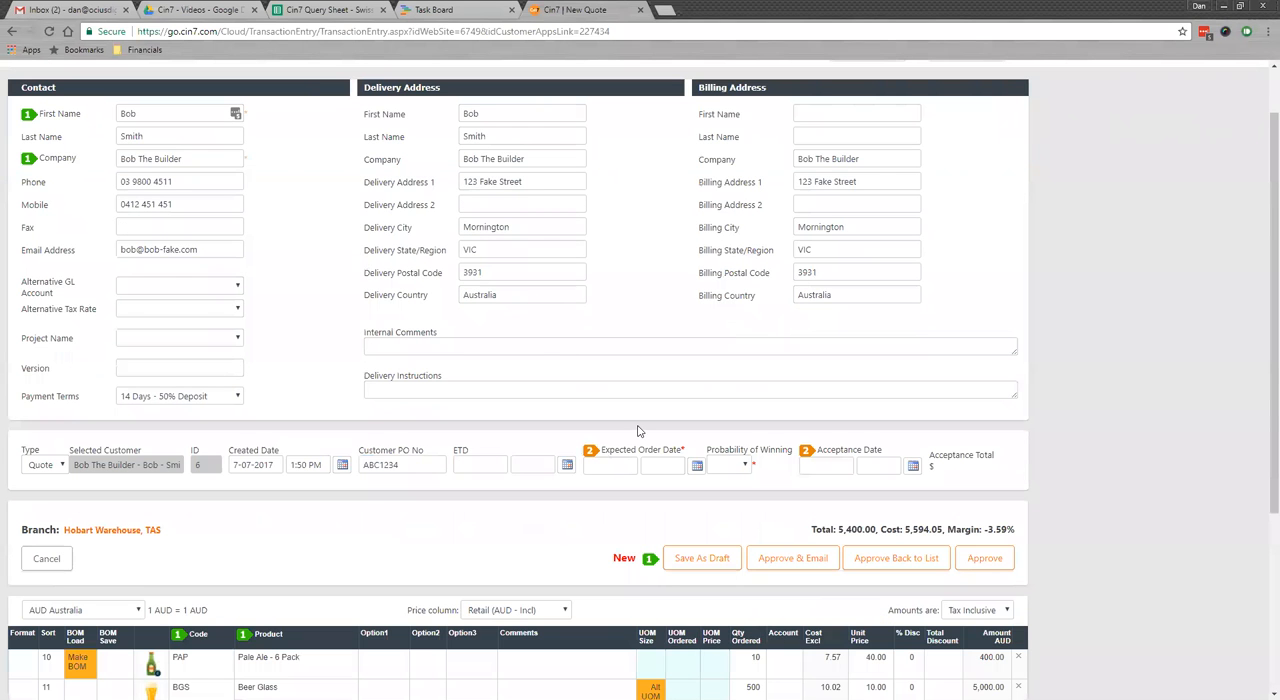
pyautogui.scroll(-3)
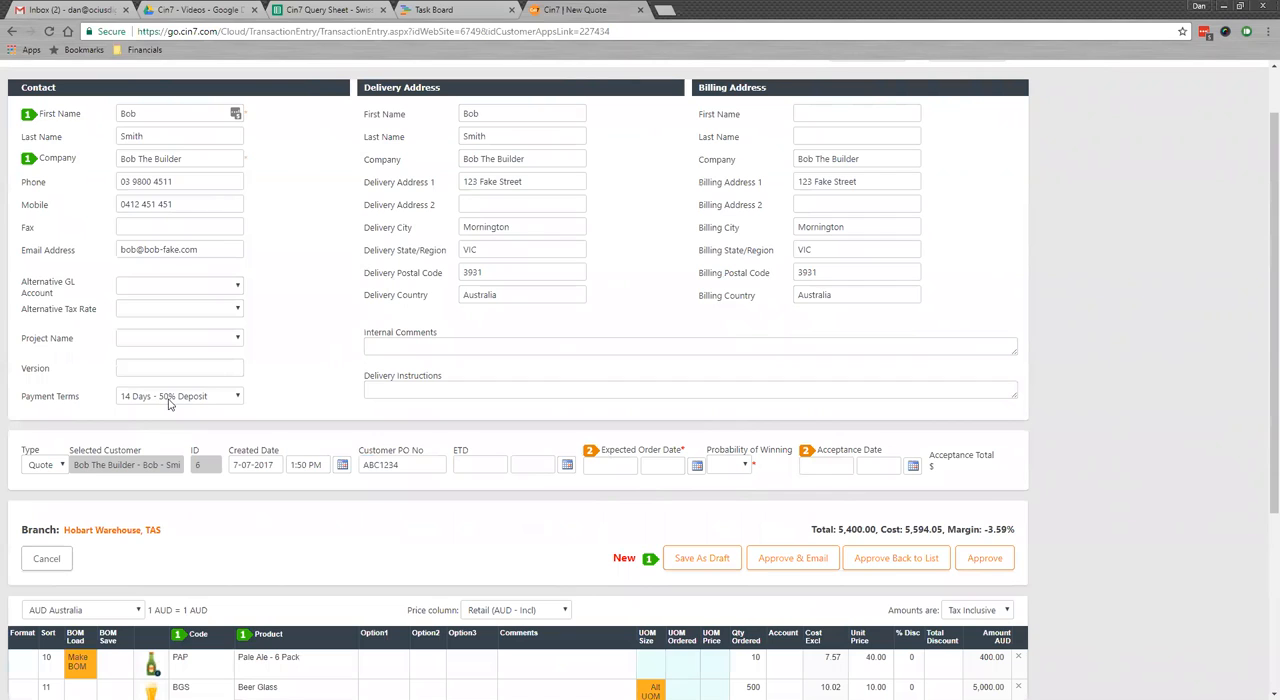
pyautogui.moveTo(188, 408)
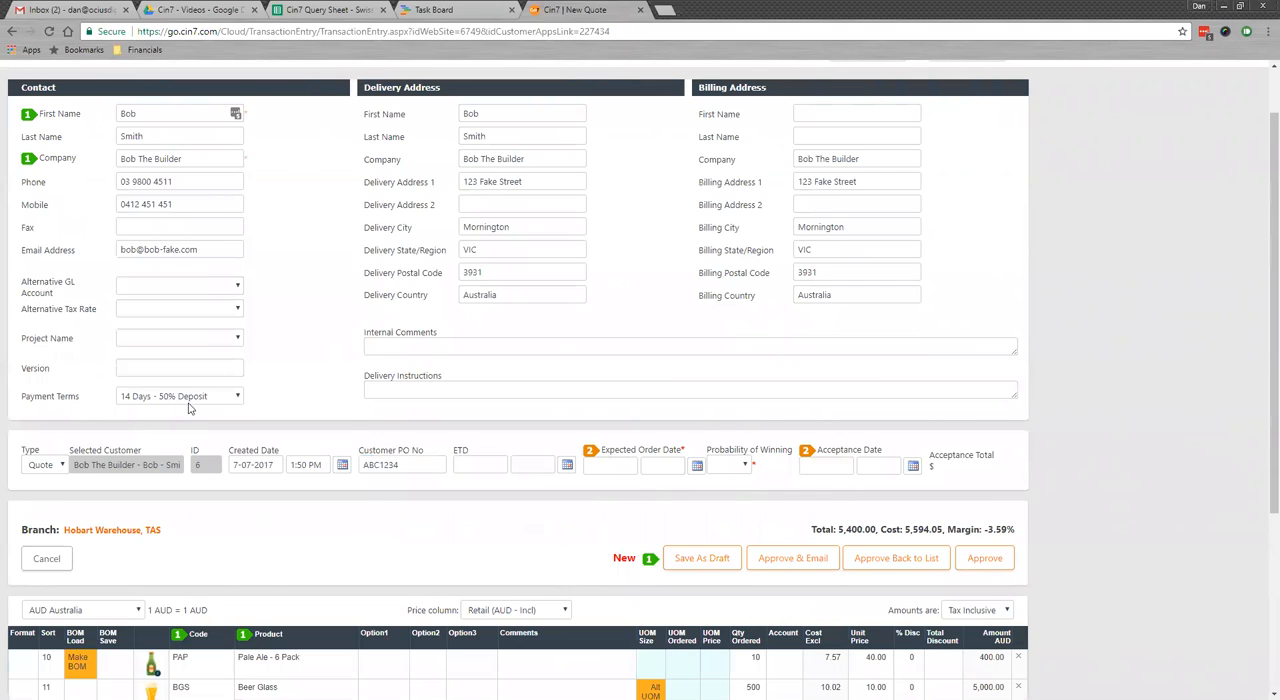
pyautogui.moveTo(1008, 482)
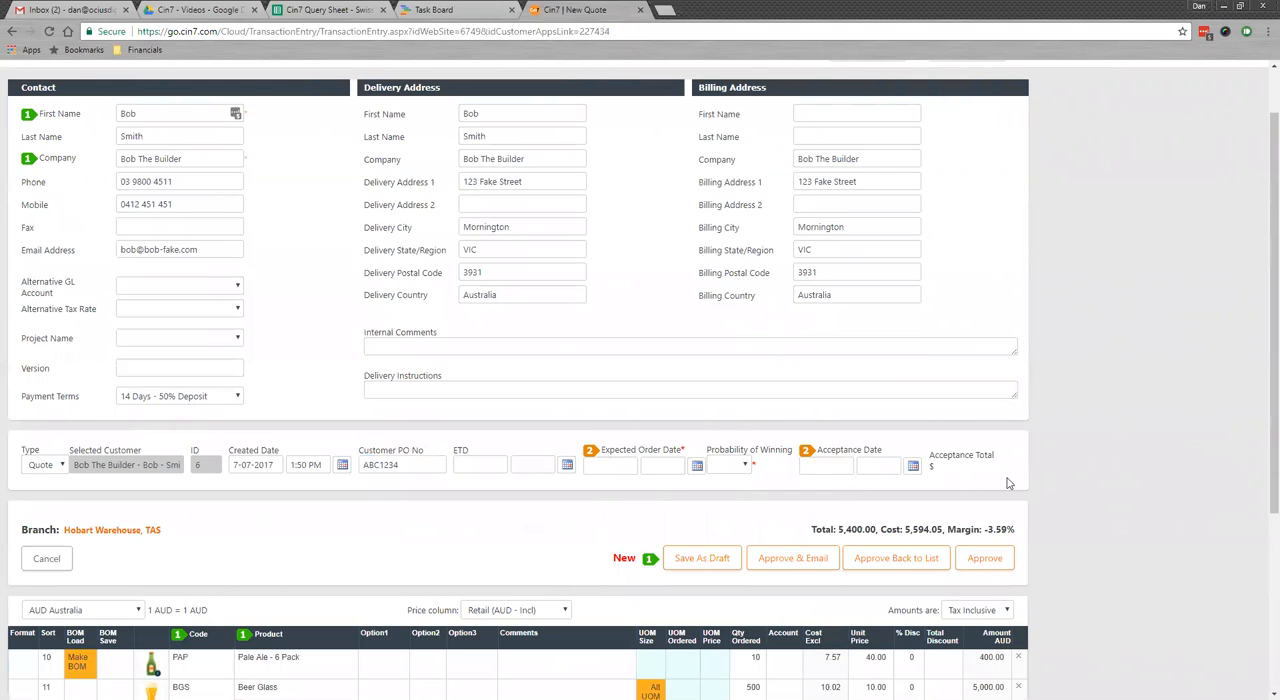
pyautogui.scroll(-3)
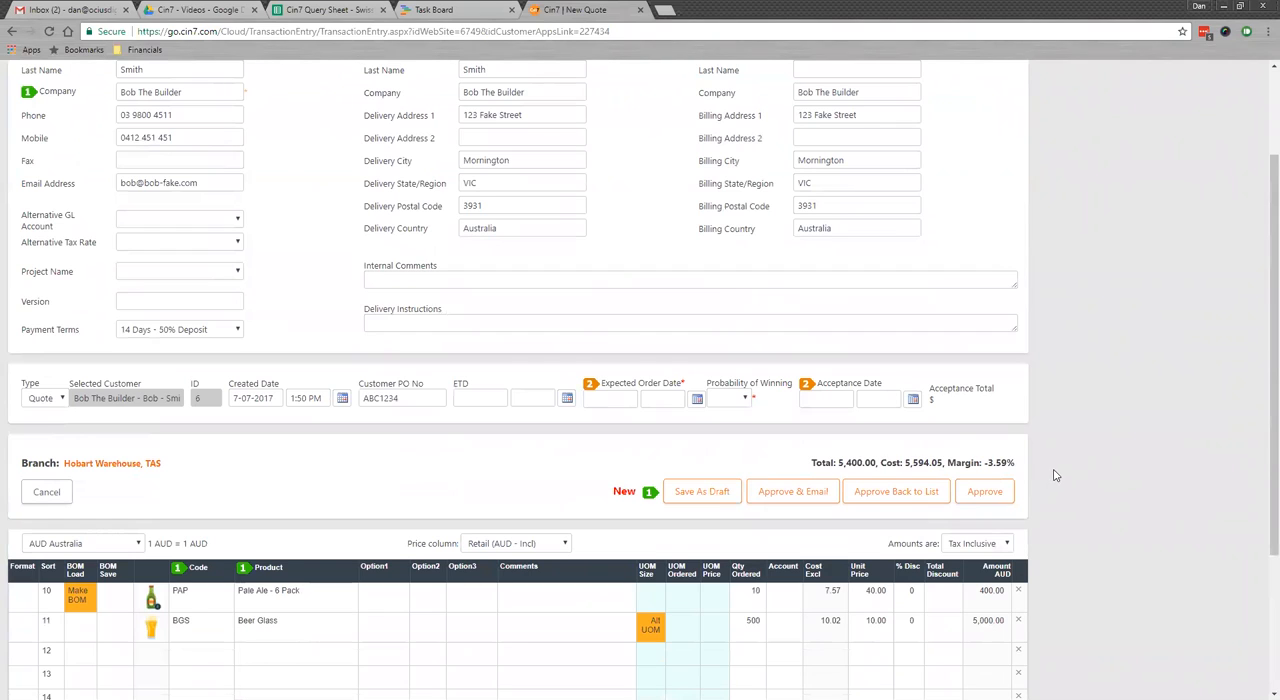
pyautogui.moveTo(984, 492)
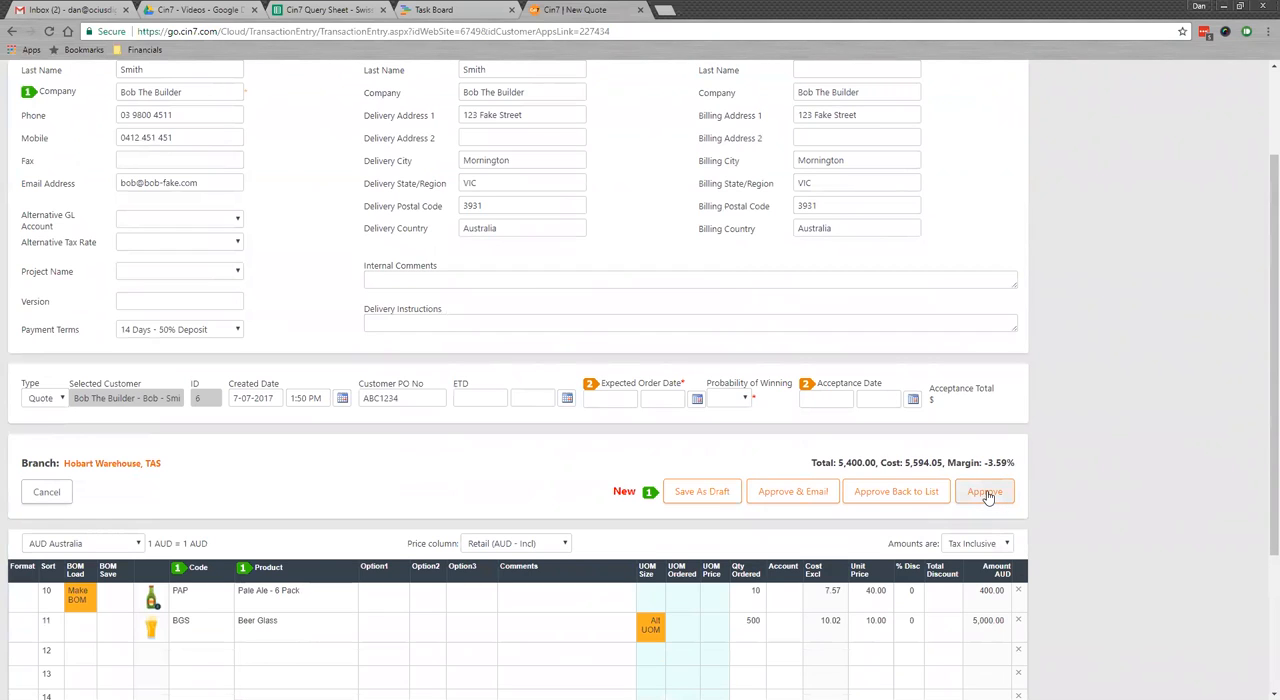
# Approve the quote after setting expected order date 4-08-2017 and 50% probability of winning
pyautogui.click(984, 492)
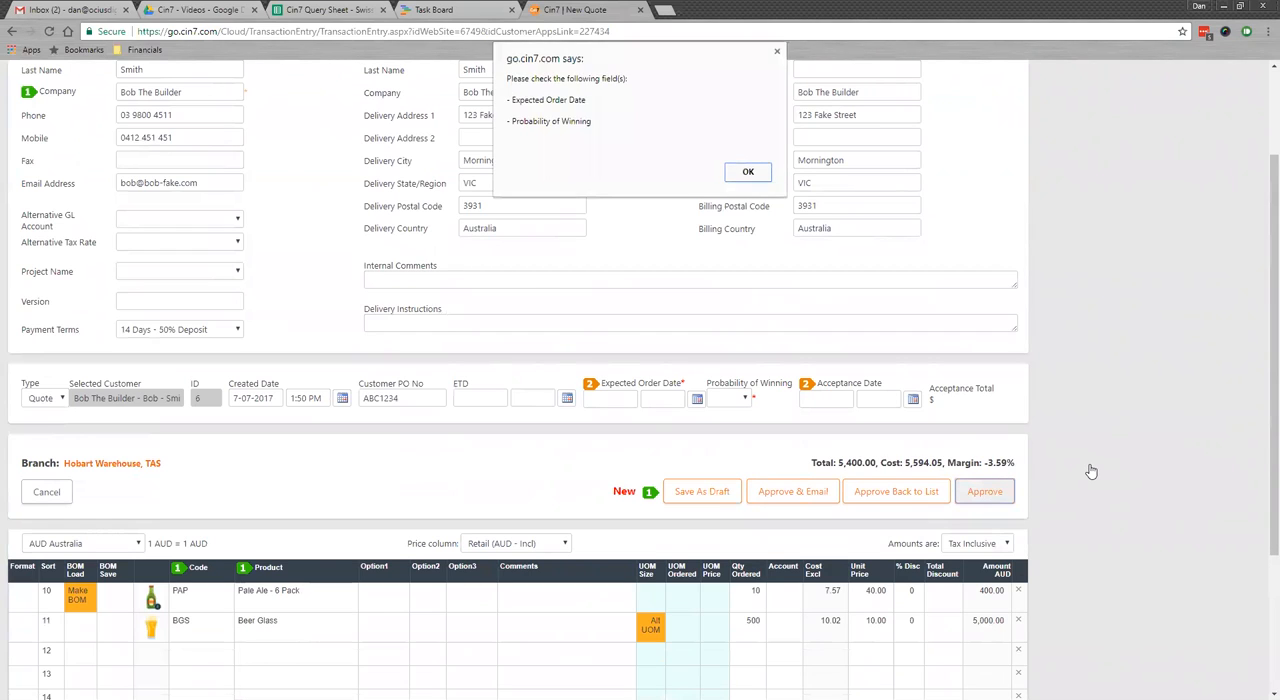
pyautogui.click(748, 172)
pyautogui.write('4-08-2017')
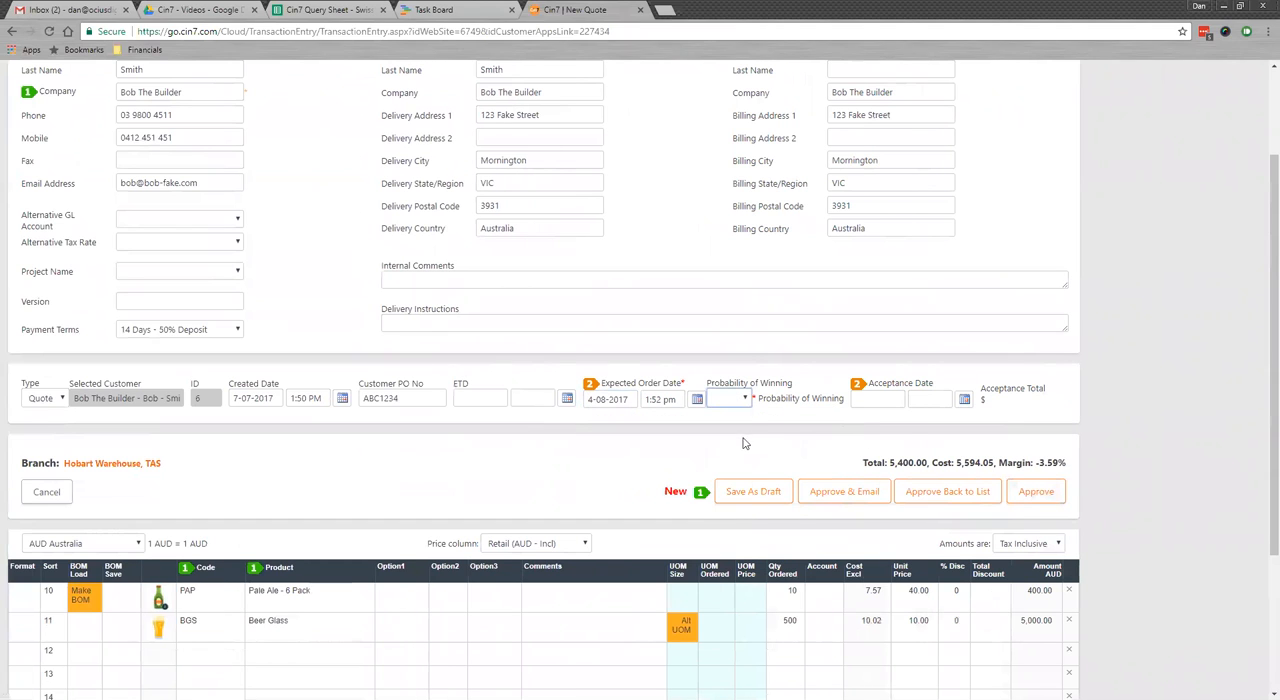
pyautogui.click(728, 398)
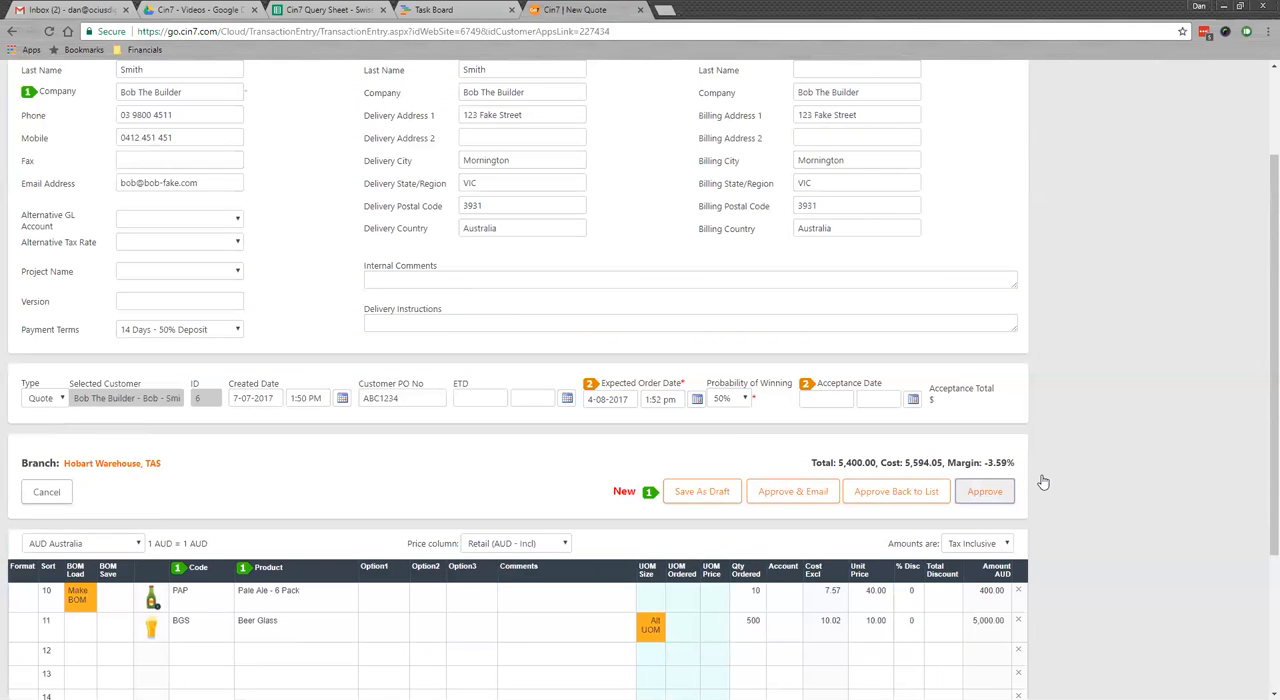
pyautogui.click(984, 492)
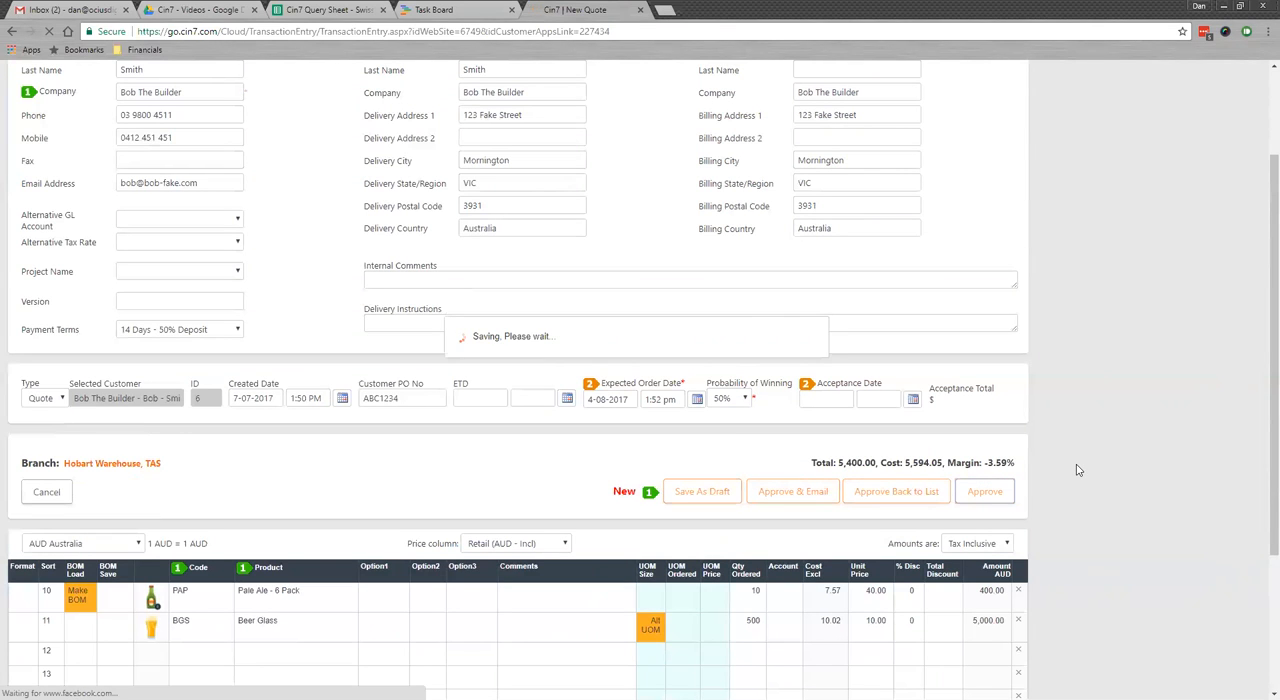
pyautogui.moveTo(1088, 470)
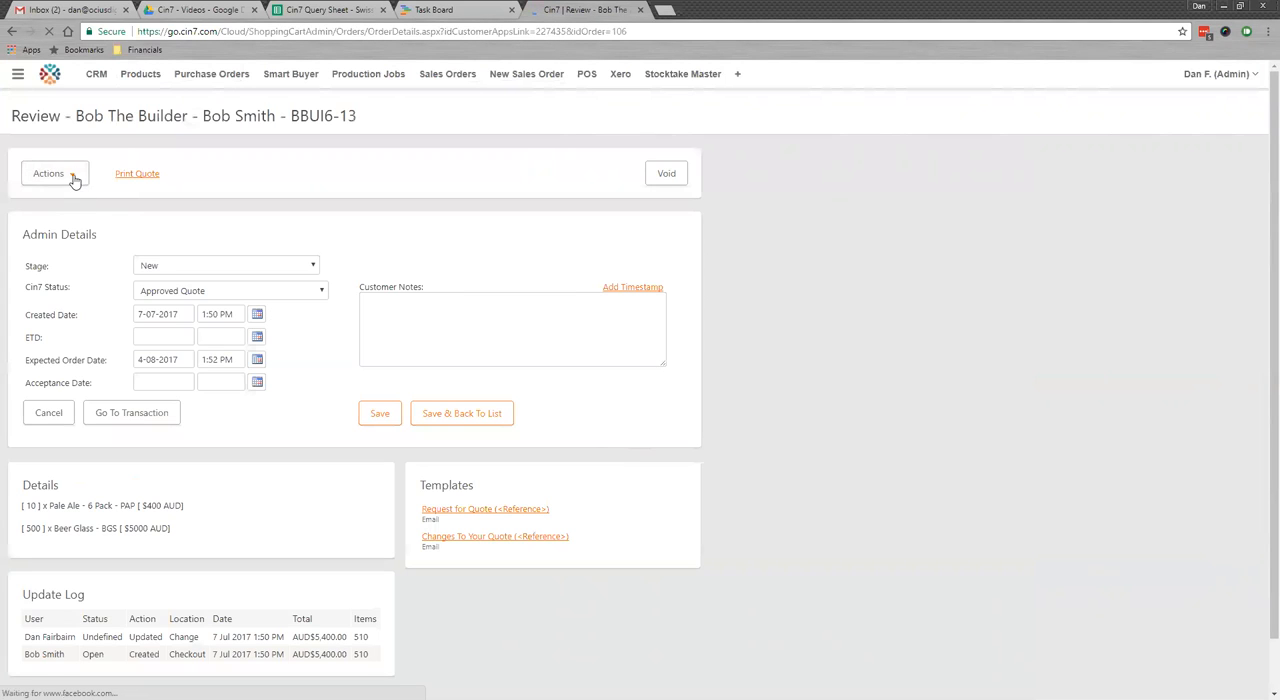
# Copy the approved quote to a new sales order via the Actions menu
pyautogui.click(48, 172)
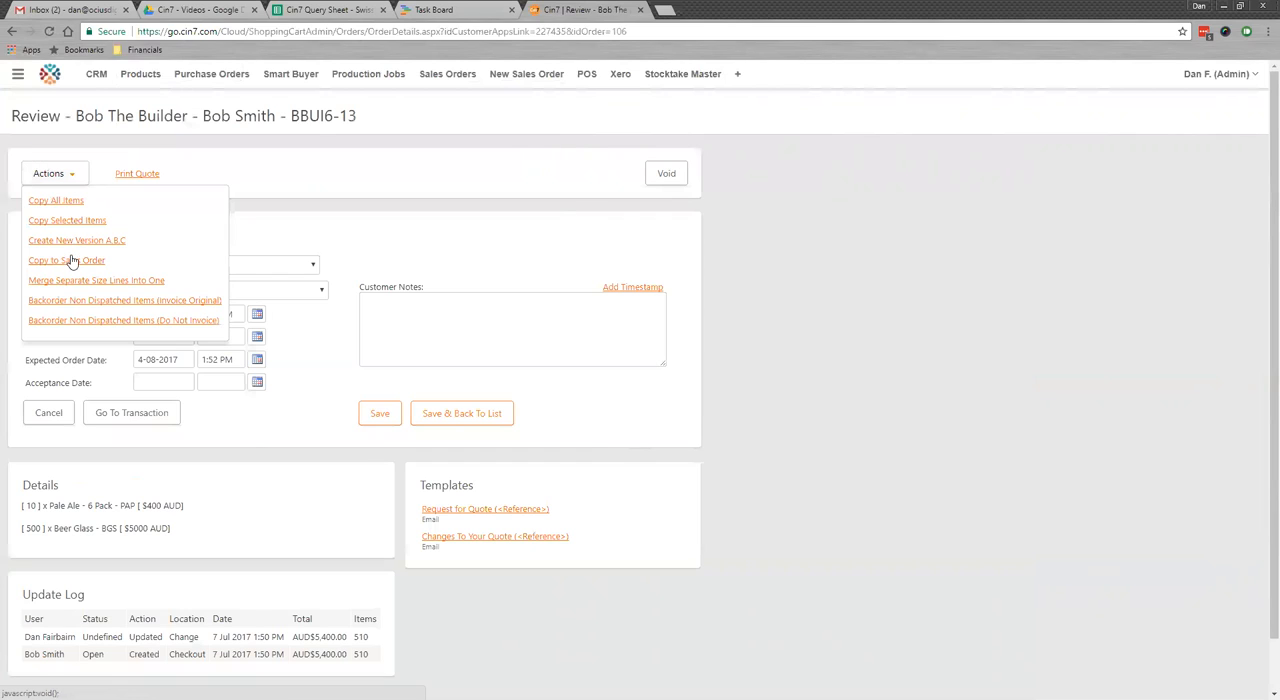
pyautogui.moveTo(66, 260)
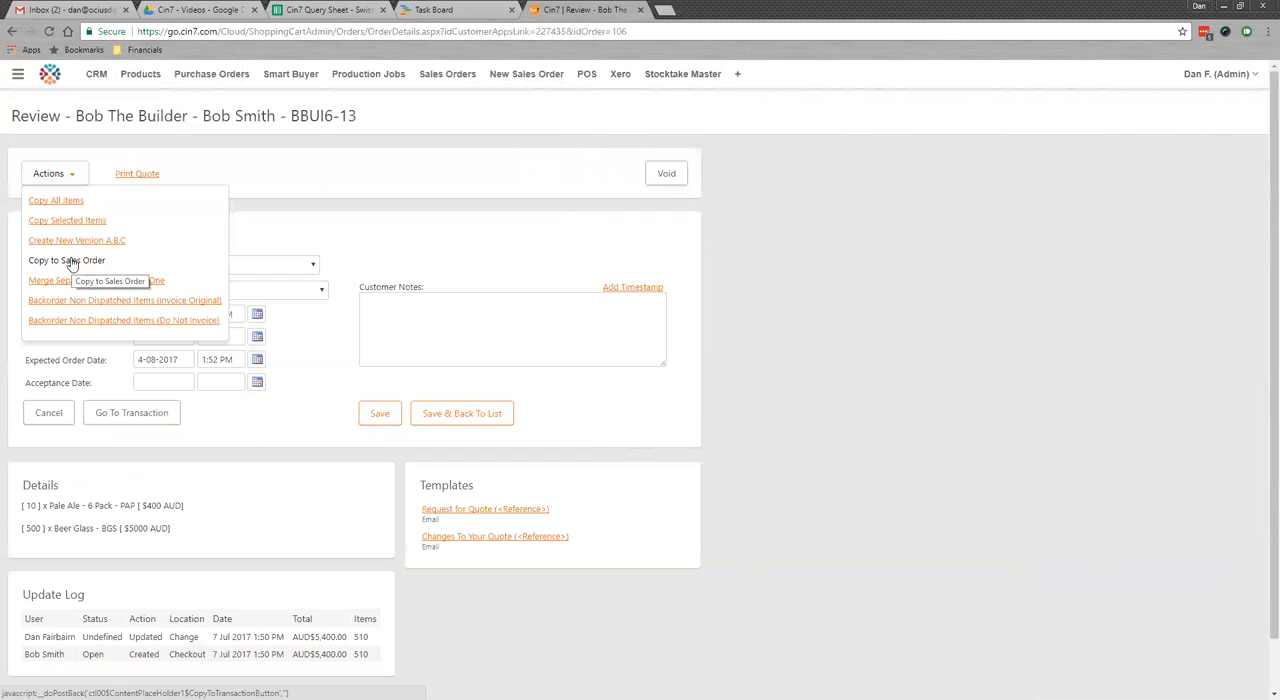
pyautogui.click(68, 260)
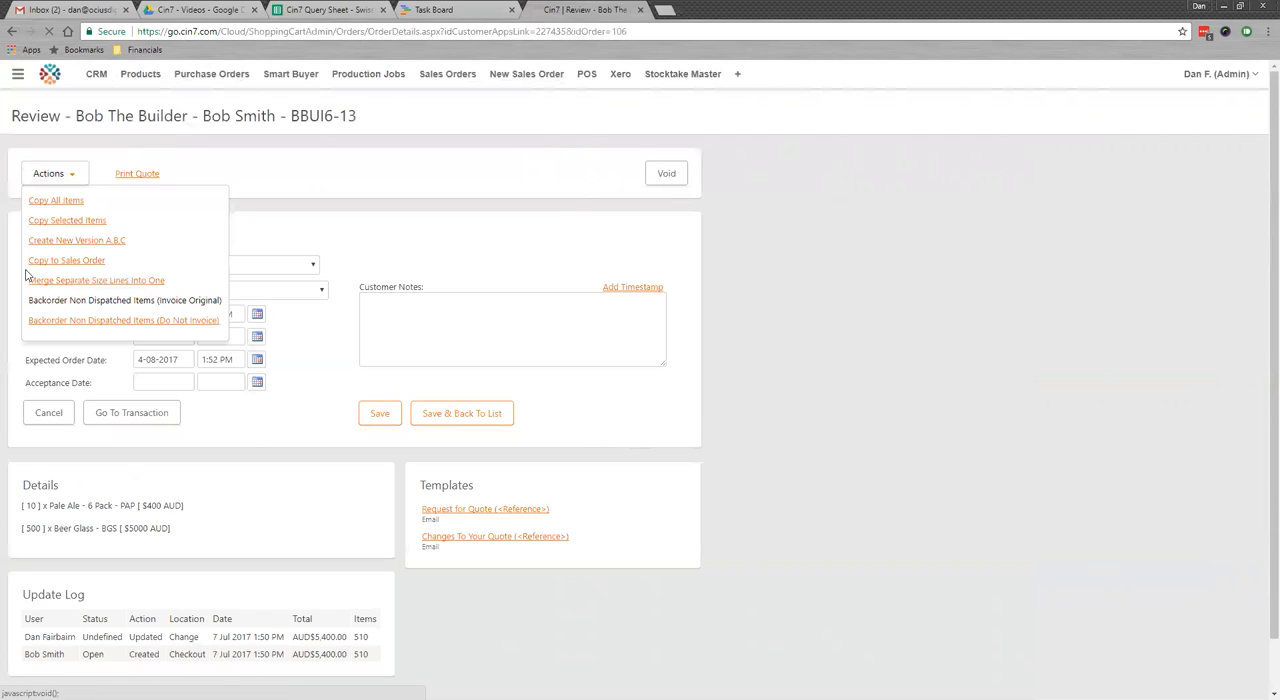
pyautogui.click(76, 240)
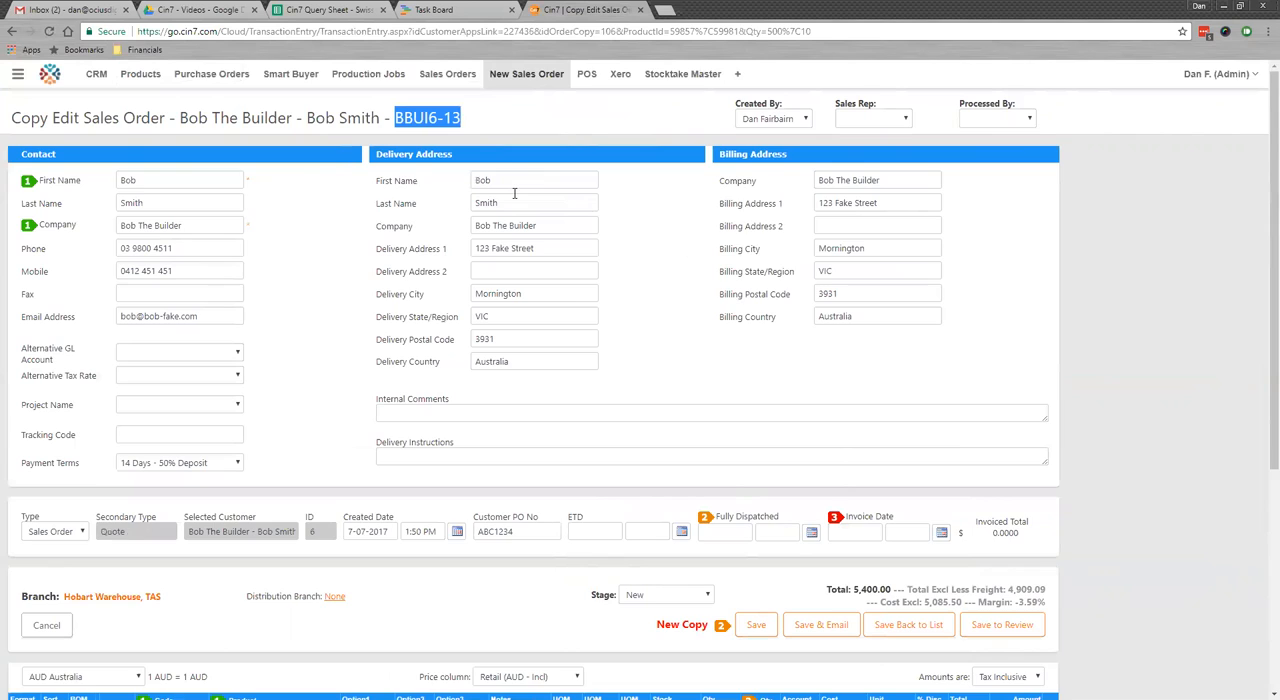
# Set the invoice date to today (7-07-2017) and save the sales order
pyautogui.scroll(-3)
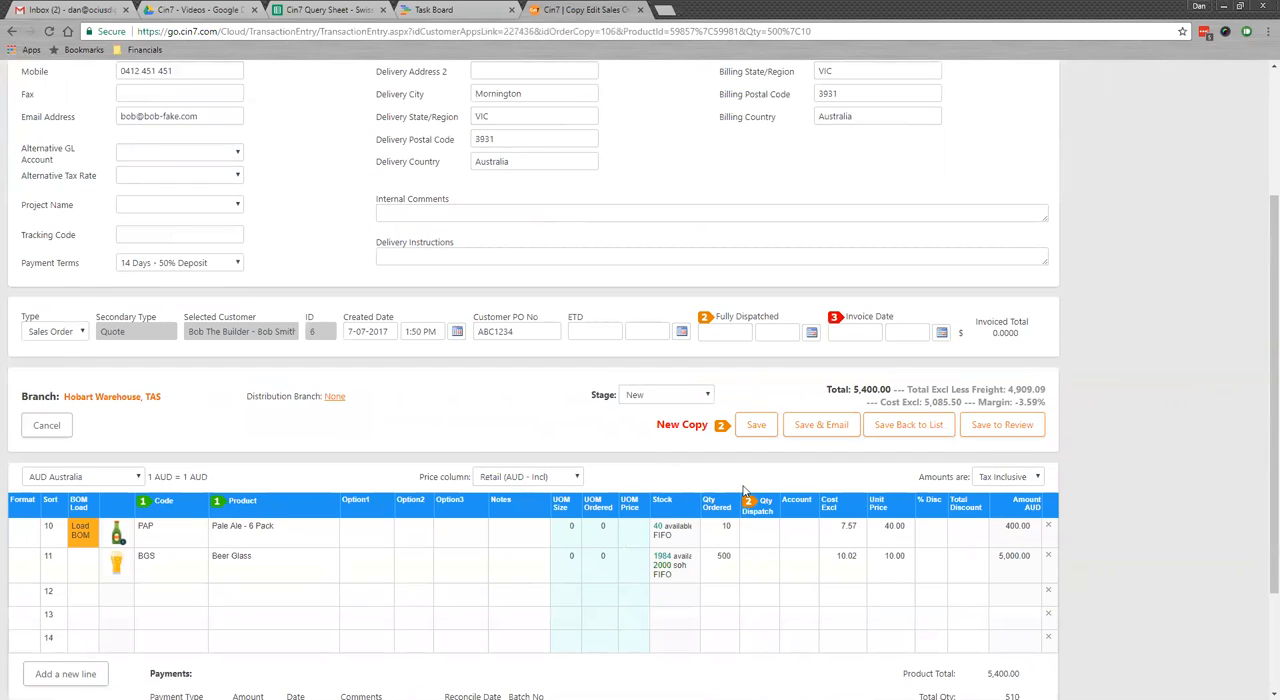
pyautogui.scroll(3)
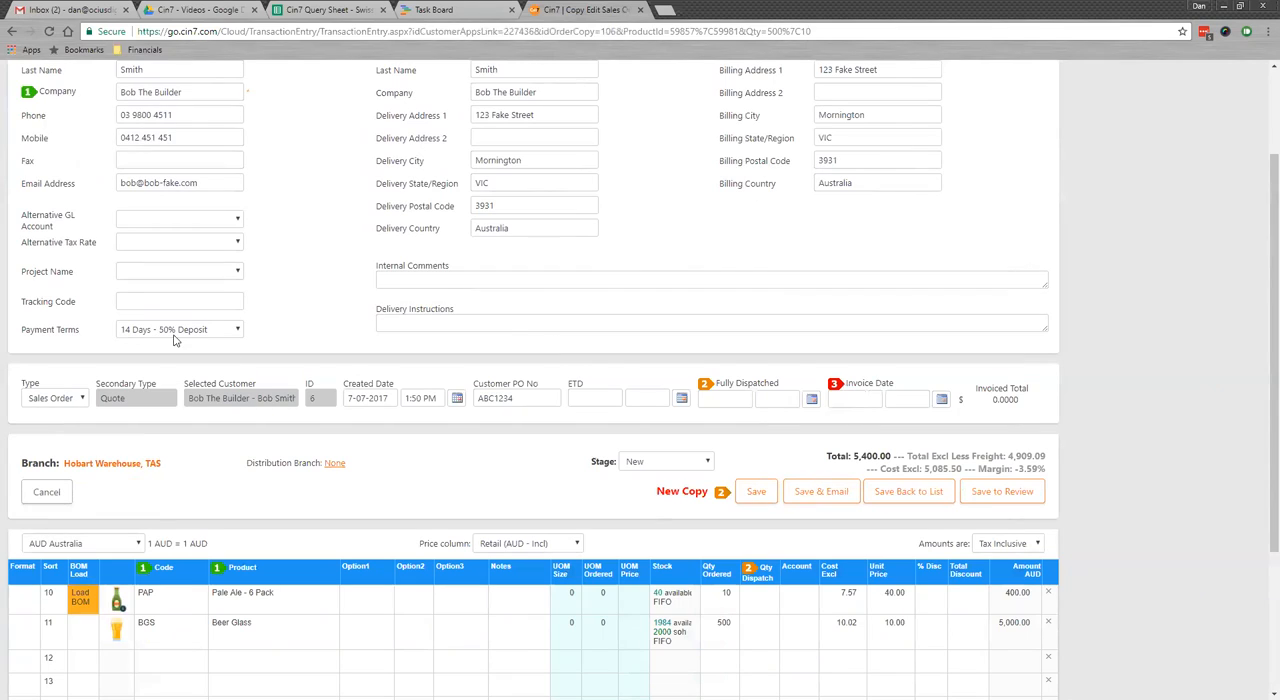
pyautogui.moveTo(198, 340)
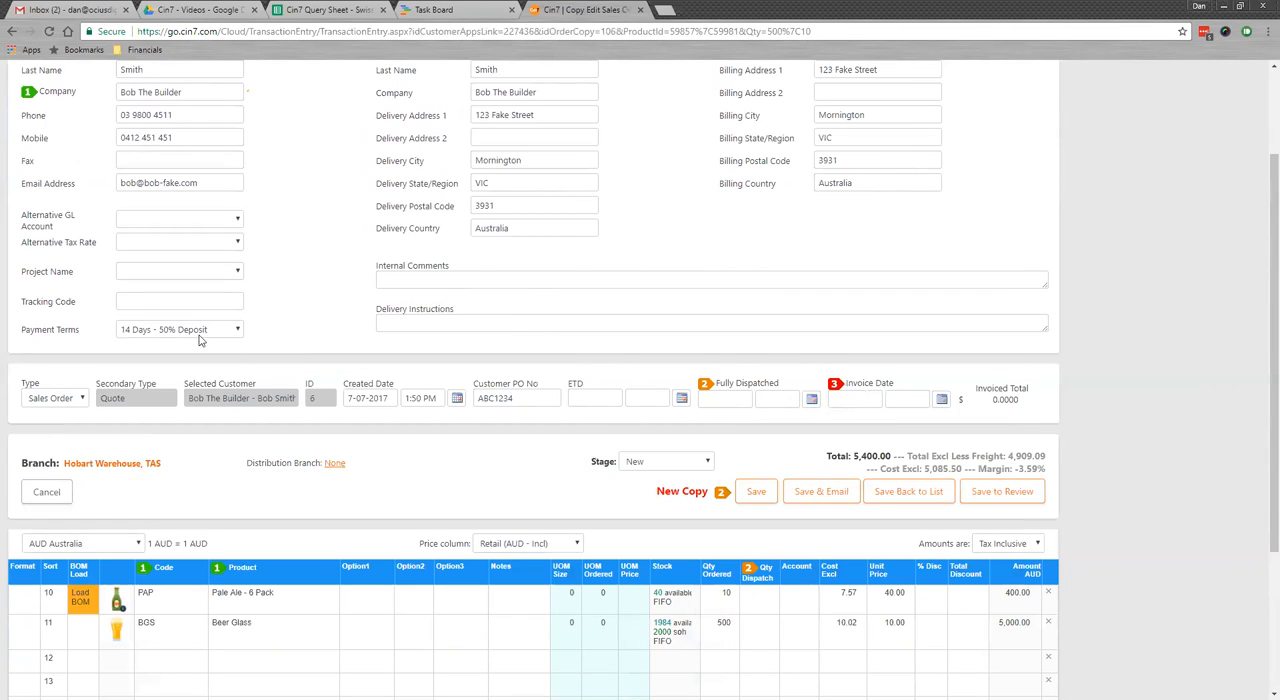
pyautogui.moveTo(726, 424)
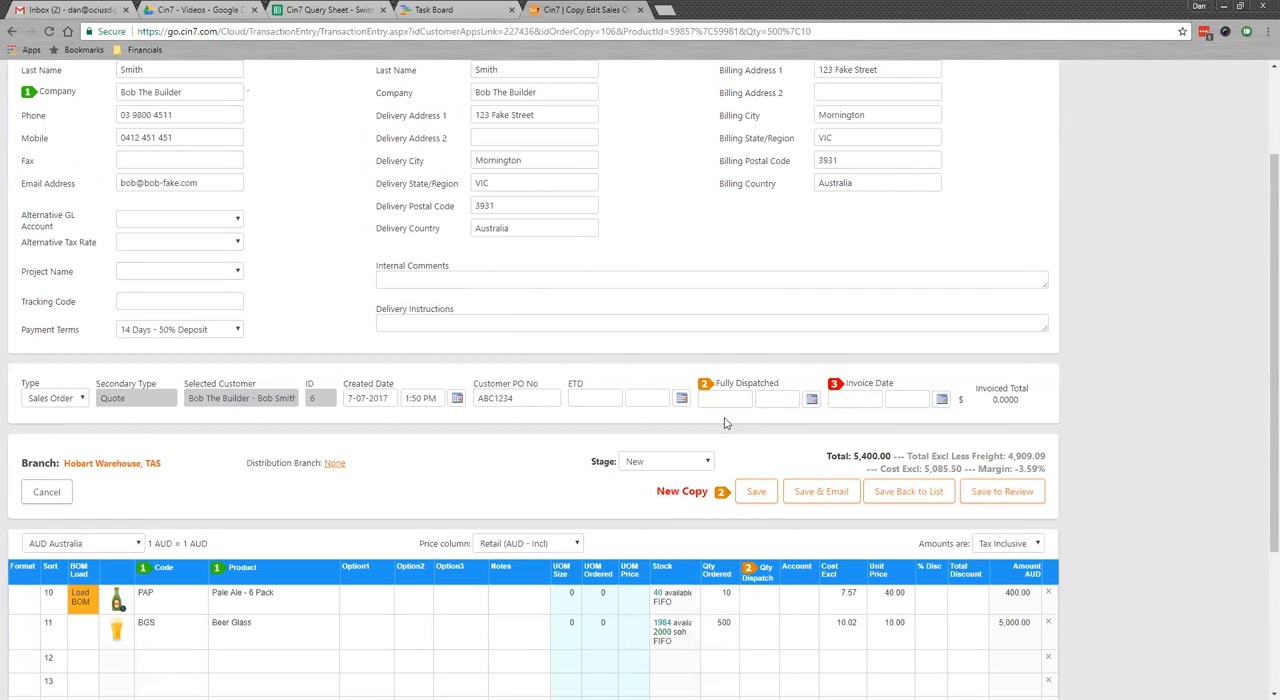
pyautogui.scroll(-3)
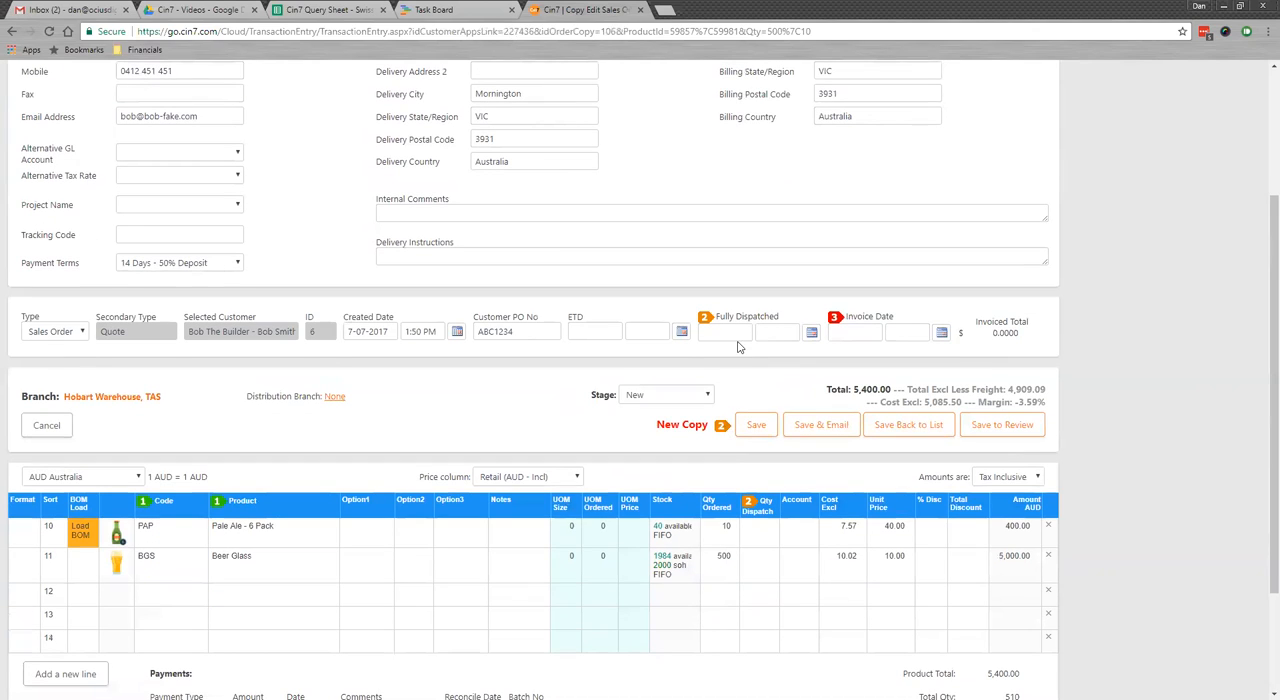
pyautogui.moveTo(768, 468)
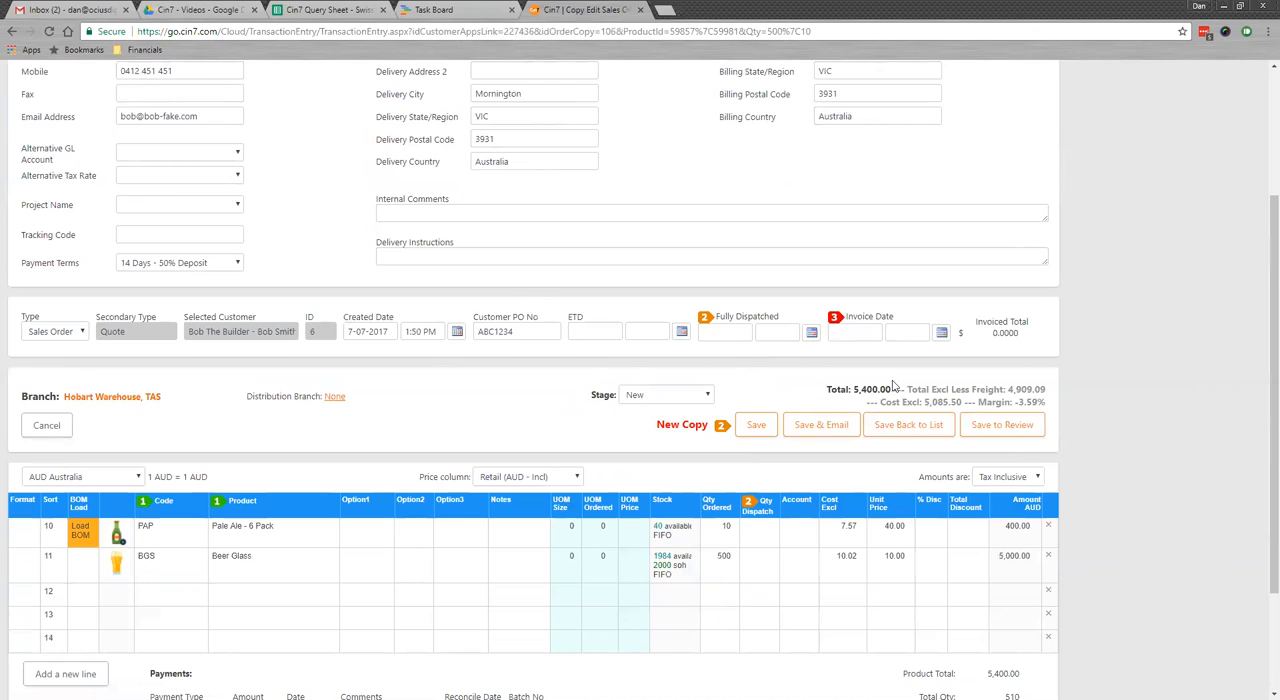
pyautogui.click(856, 332)
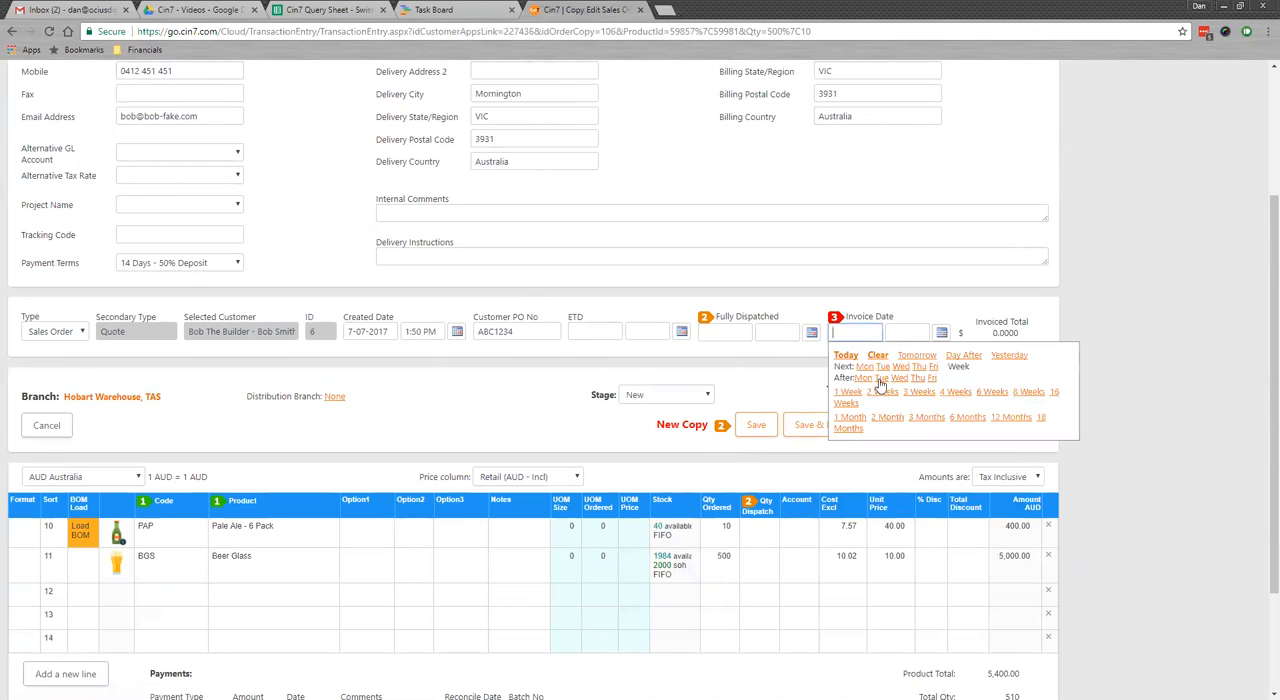
pyautogui.click(844, 356)
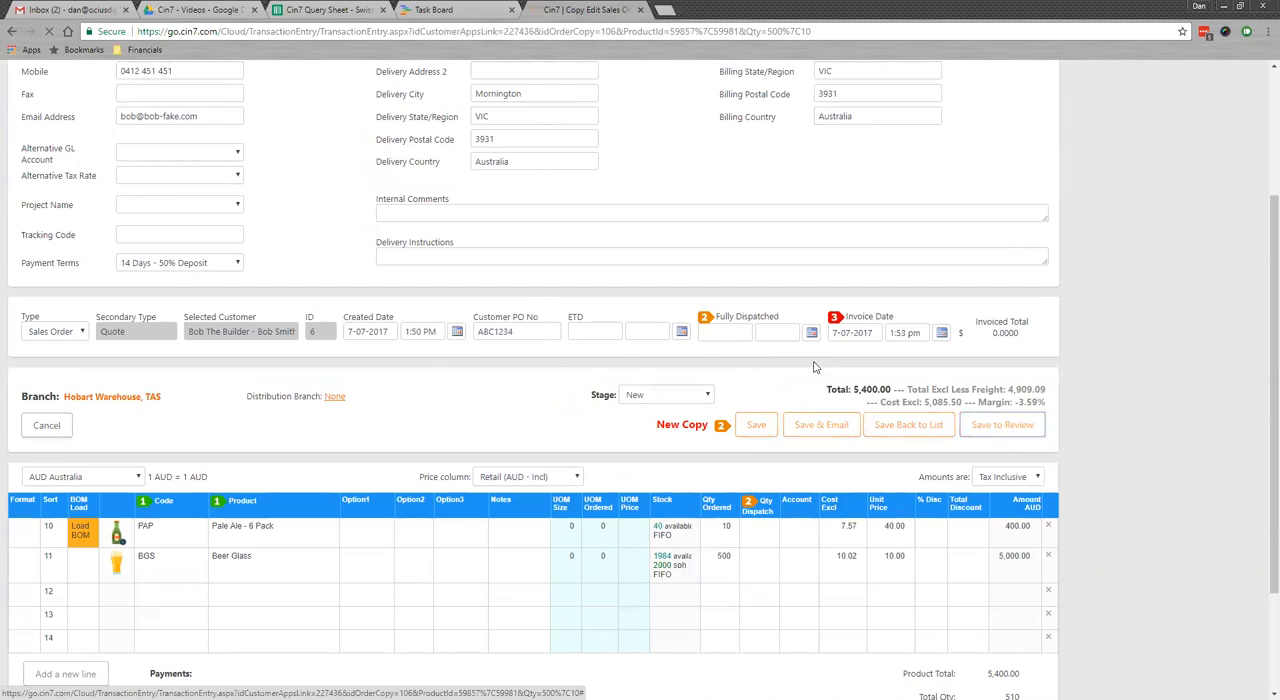
pyautogui.click(756, 424)
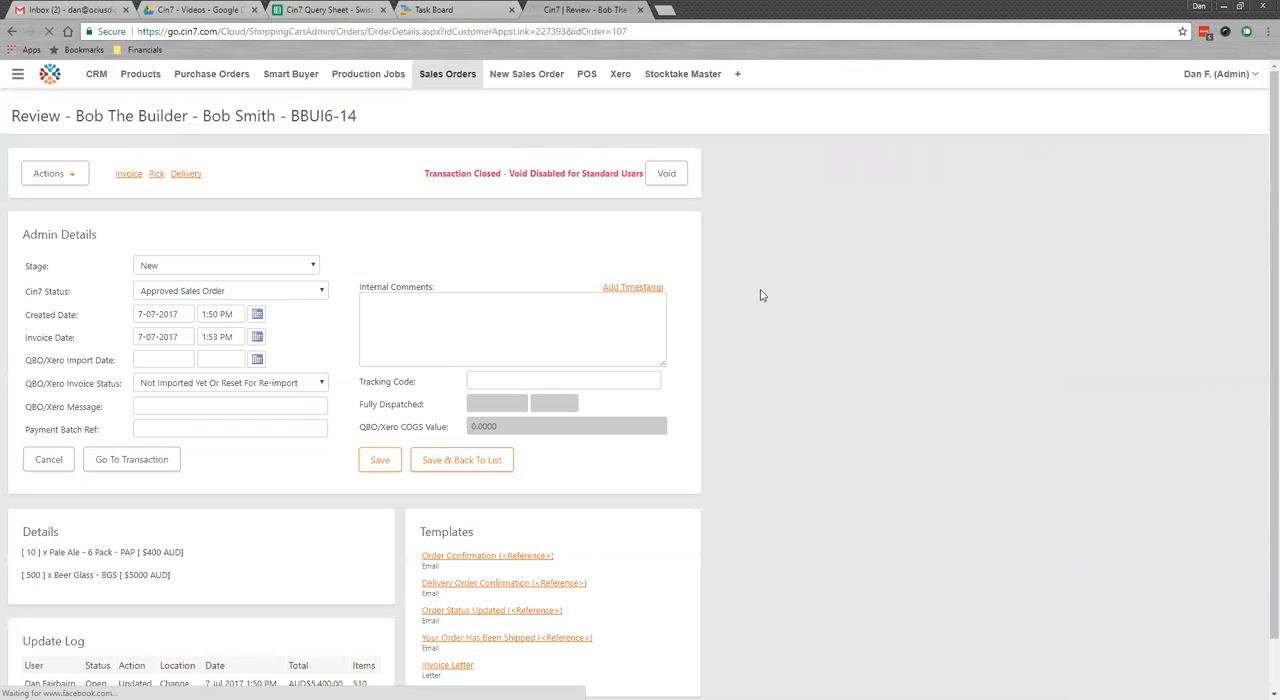
# Bring up tax invoice 4869 for Bob The Builder from the order's review page
pyautogui.scroll(-3)
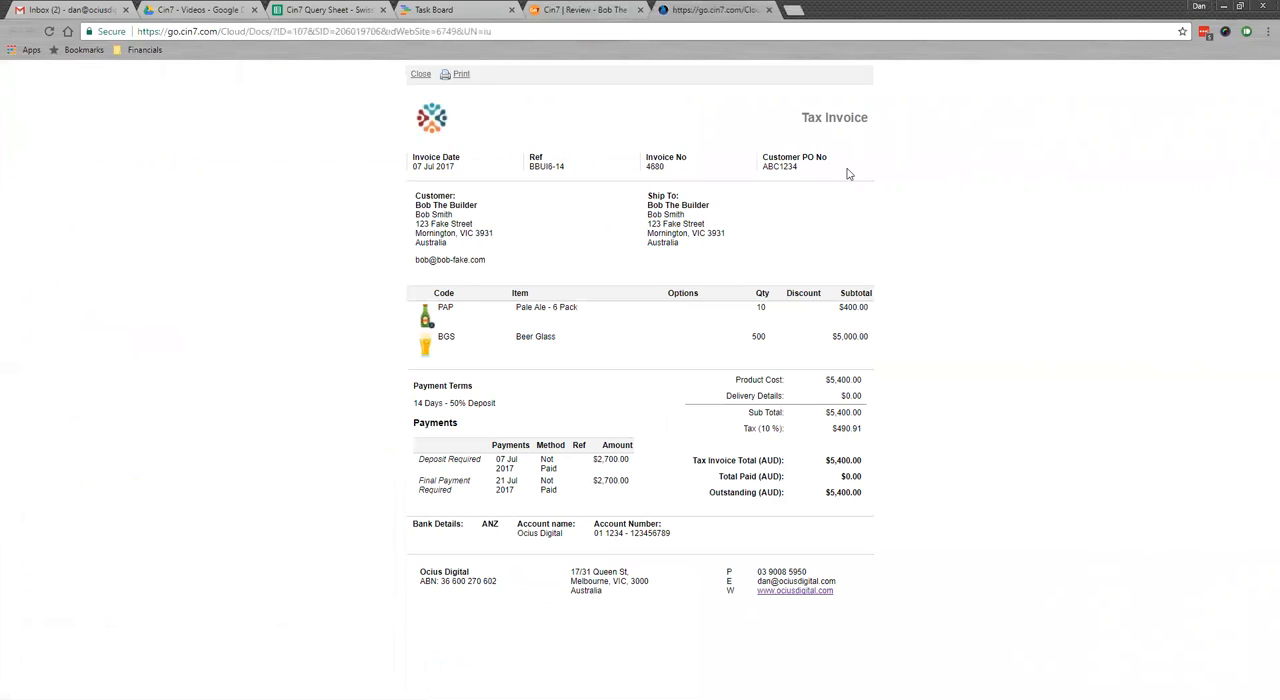
pyautogui.moveTo(608, 398)
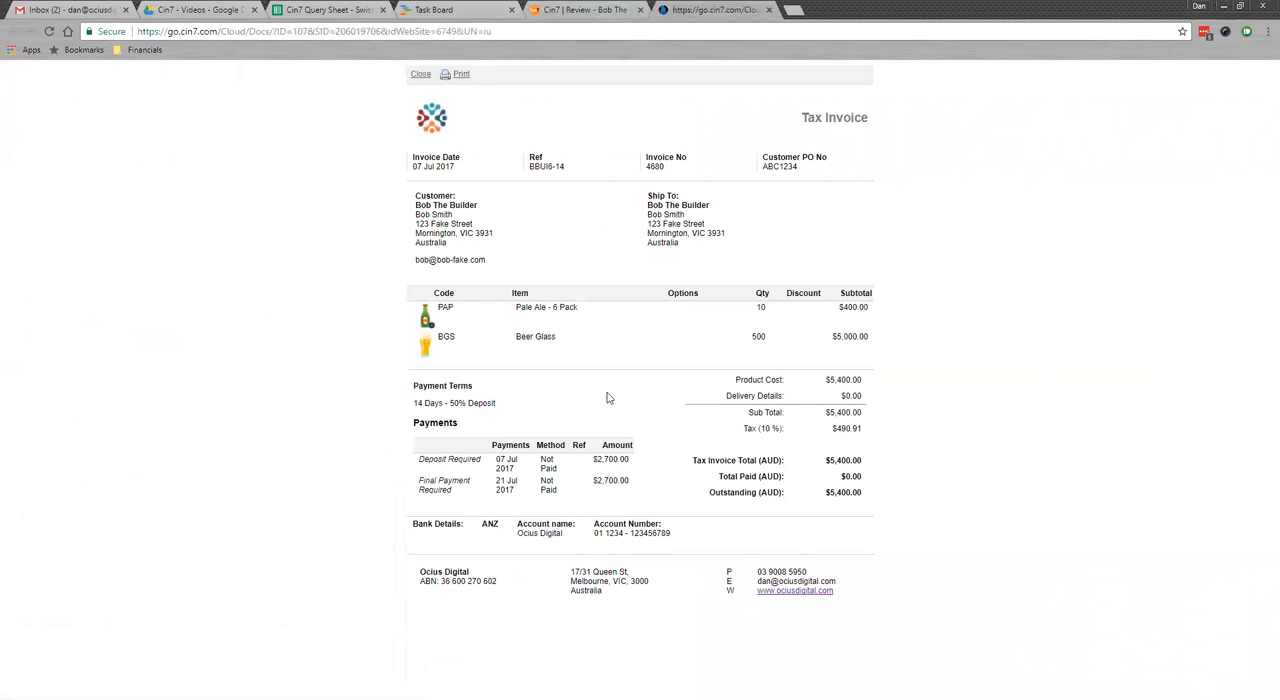
# Review the invoice's 50% deposit terms with two $2,700 payments, then return to Review
pyautogui.doubleClick(434, 422)
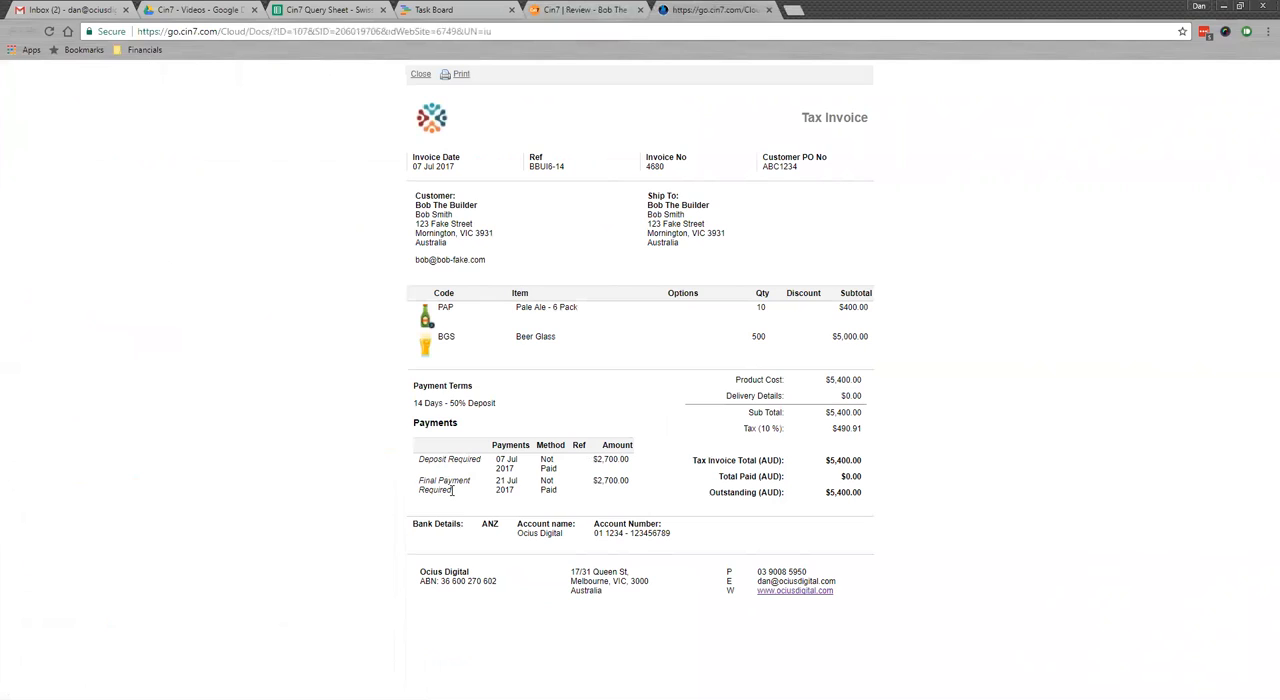
pyautogui.moveTo(638, 484)
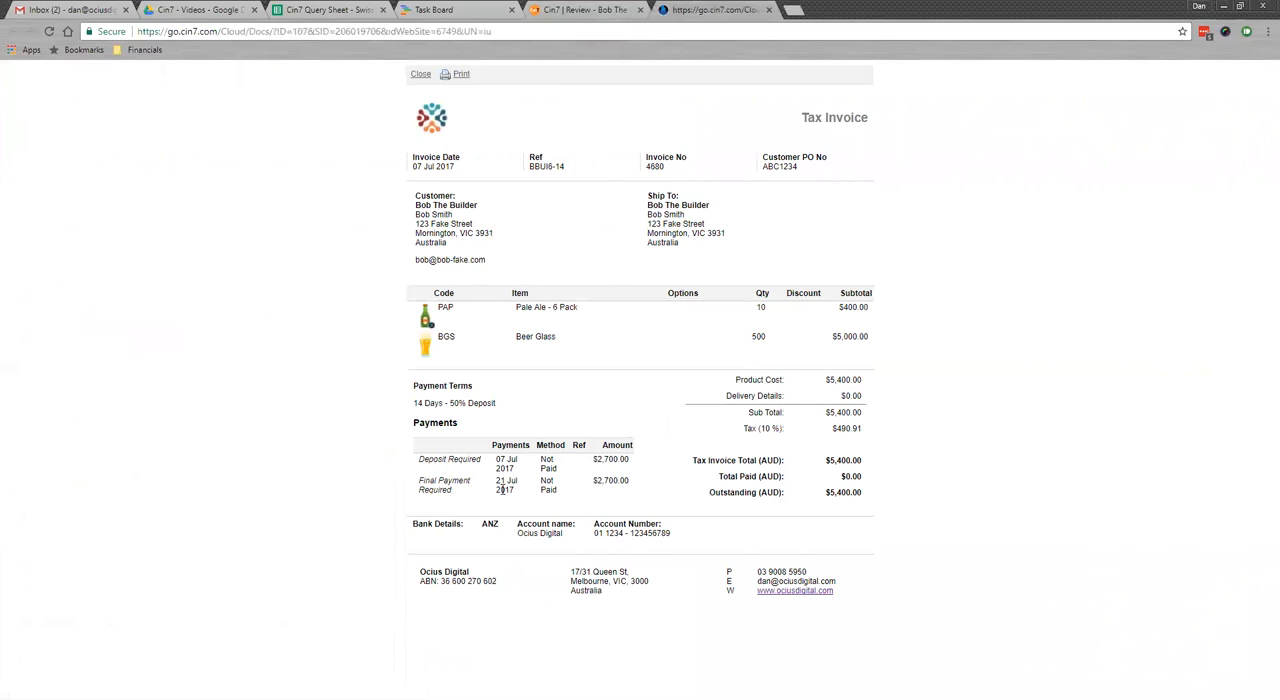
pyautogui.moveTo(518, 438)
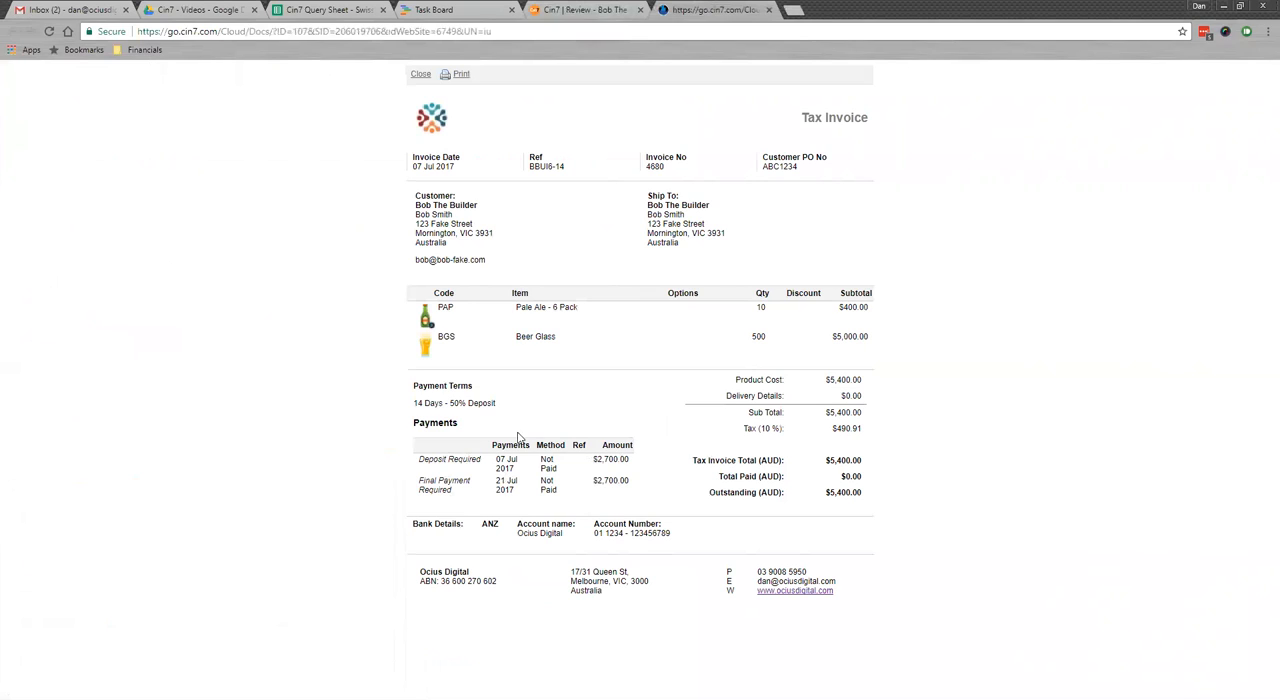
pyautogui.moveTo(490, 476)
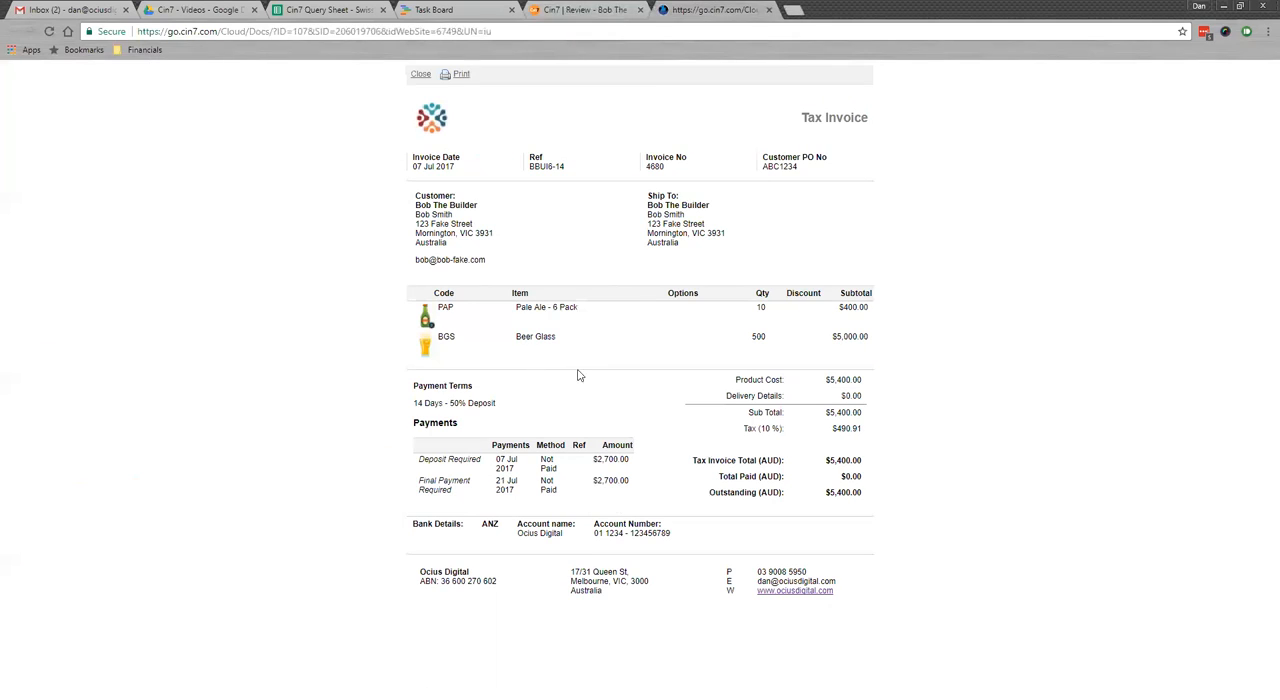
pyautogui.moveTo(778, 366)
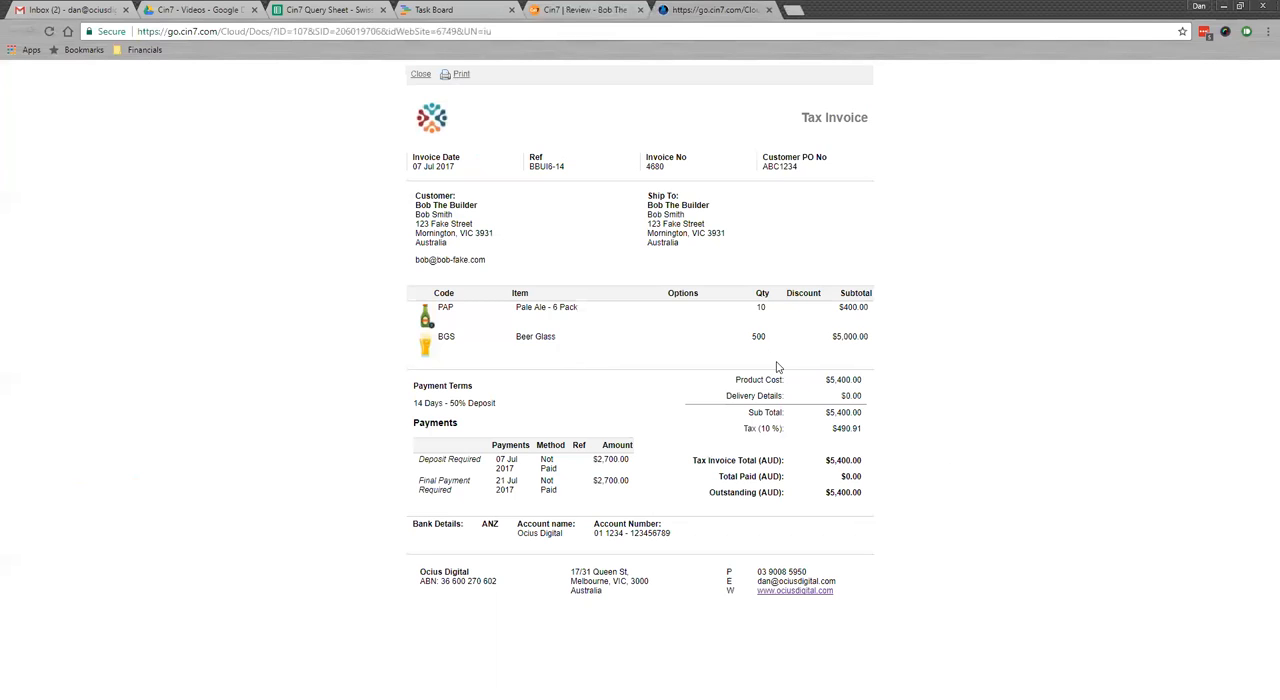
pyautogui.moveTo(650, 288)
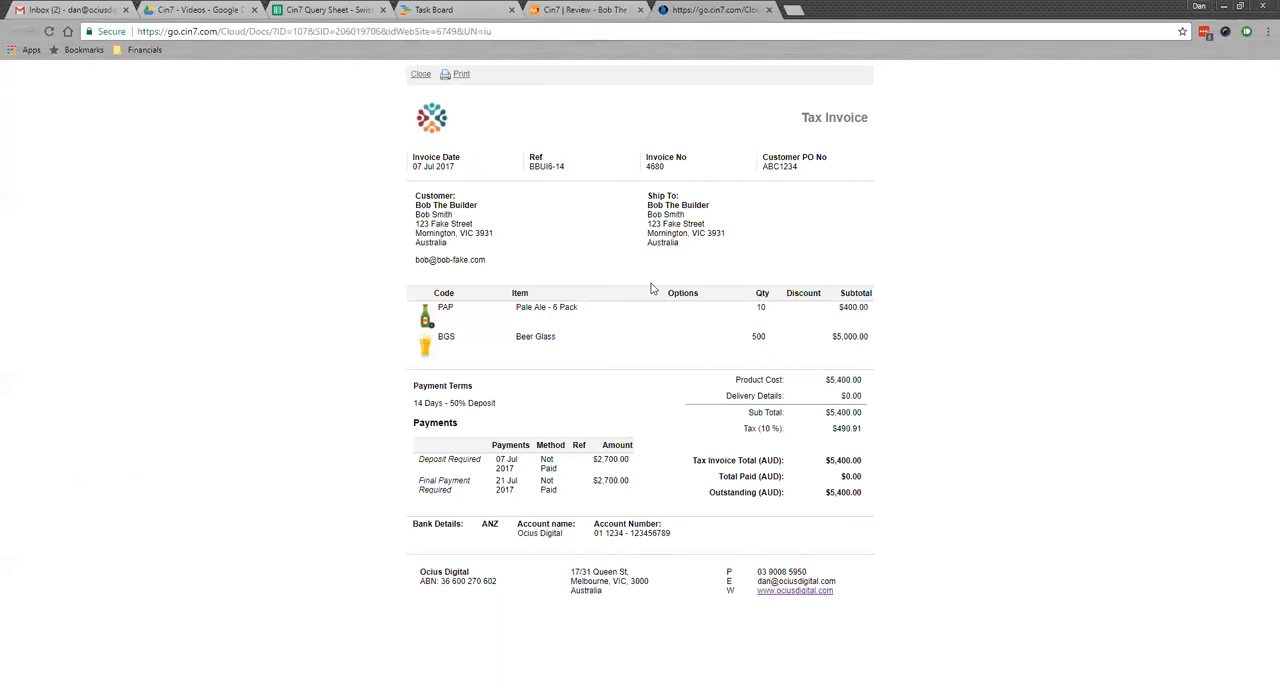
pyautogui.click(420, 72)
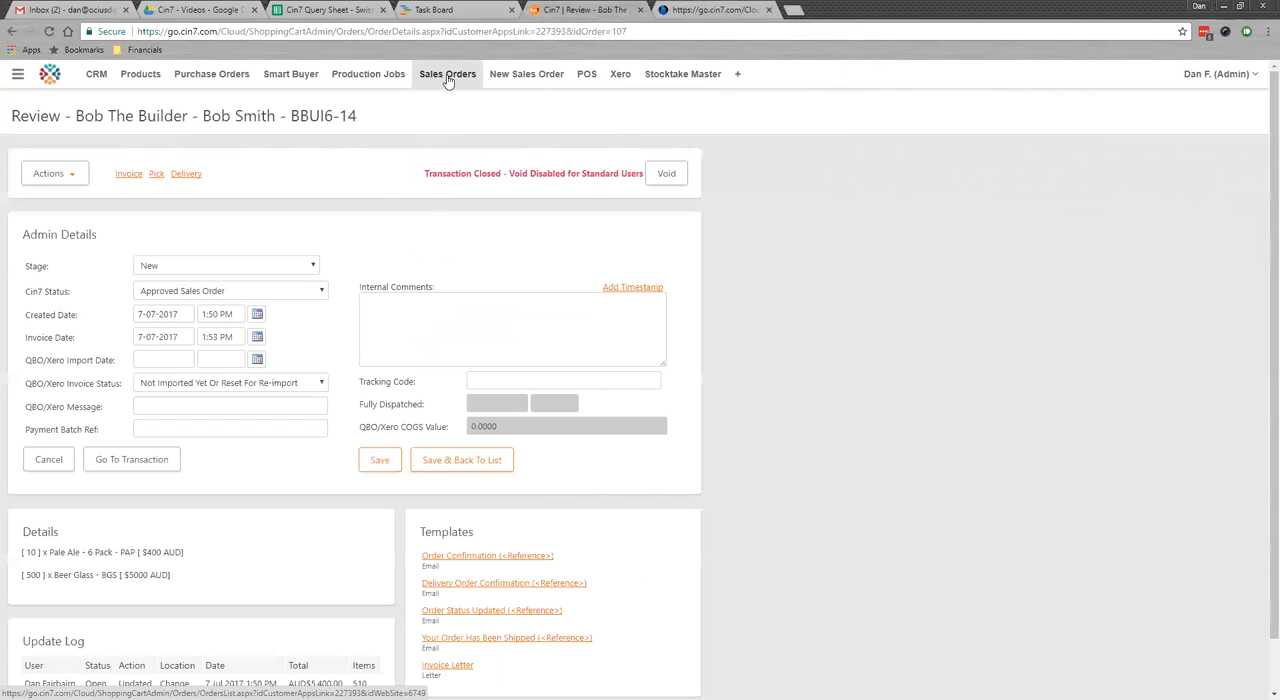
pyautogui.moveTo(126, 460)
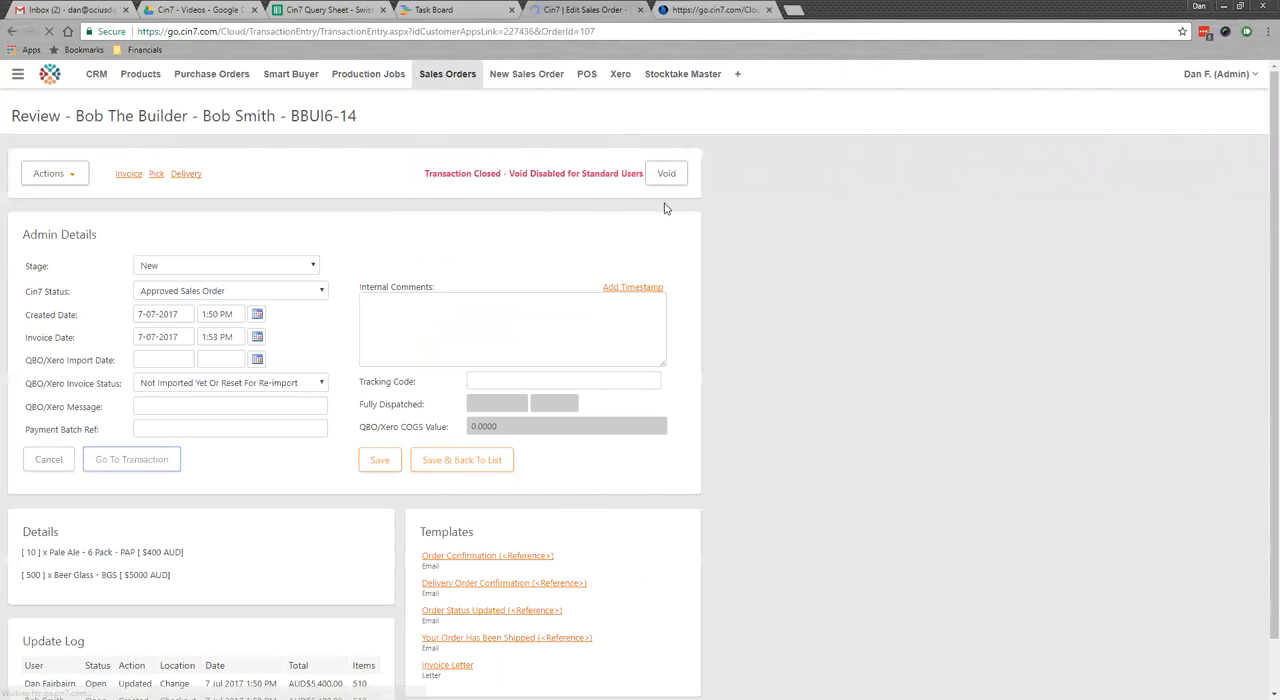
# Reopen the sales order for editing via Go To Transaction and view its line items
pyautogui.click(132, 460)
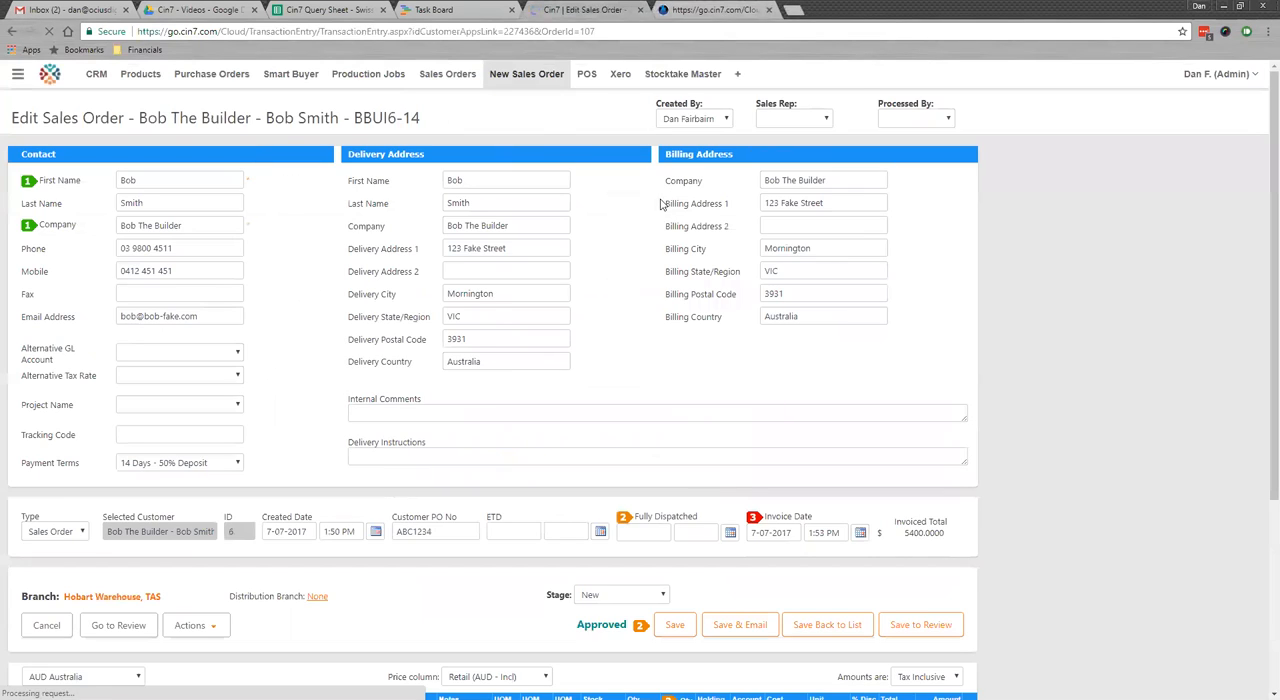
pyautogui.scroll(-3)
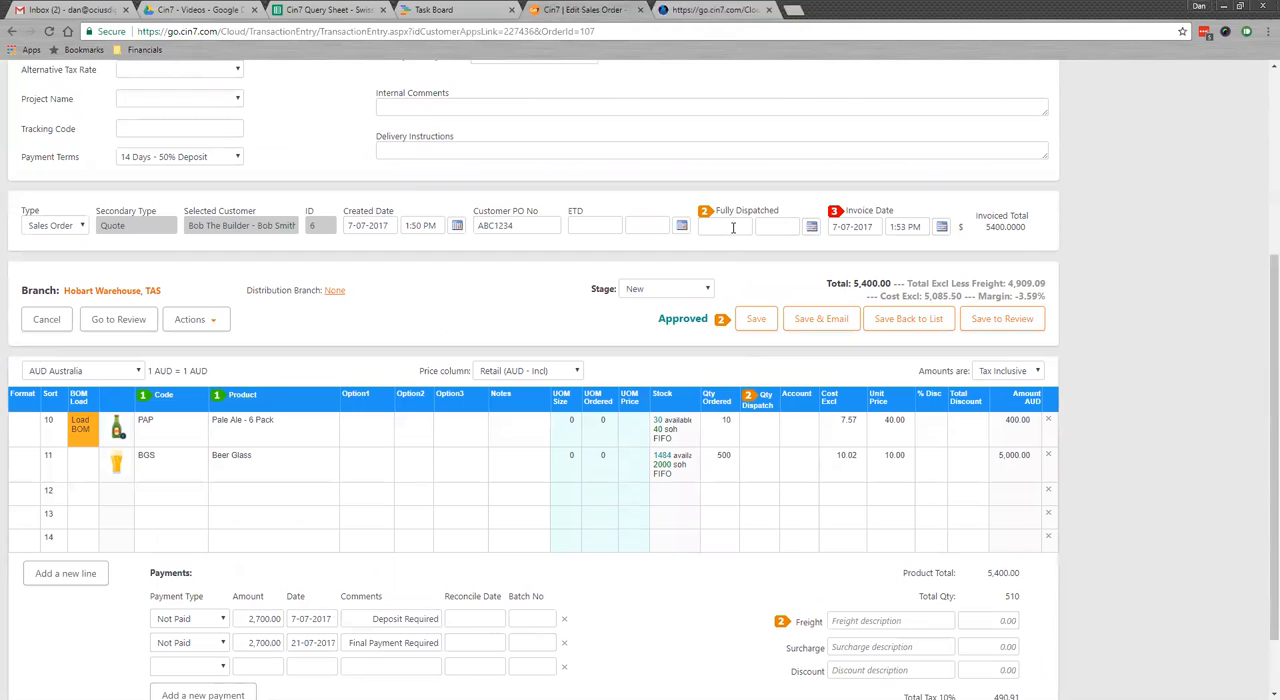
# Set fully dispatched date 7-07-2017, dismiss the insufficient stock alert, and view Beer Glass stock movement
pyautogui.click(704, 210)
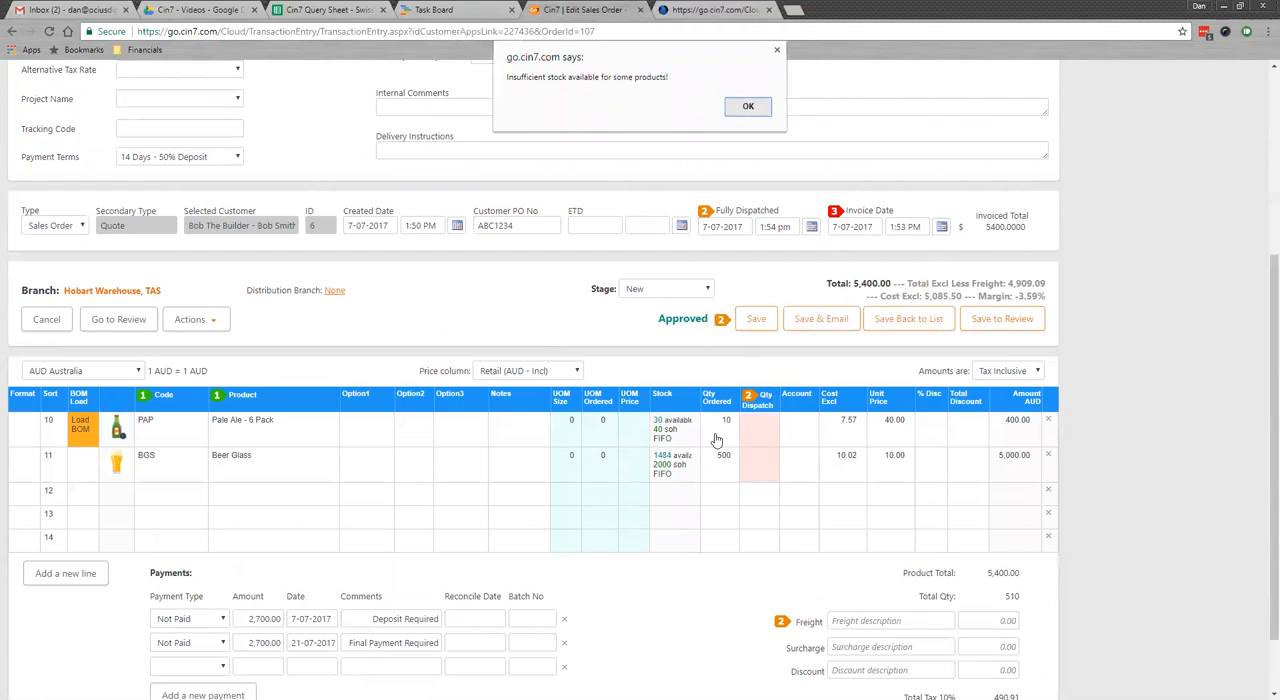
pyautogui.click(748, 106)
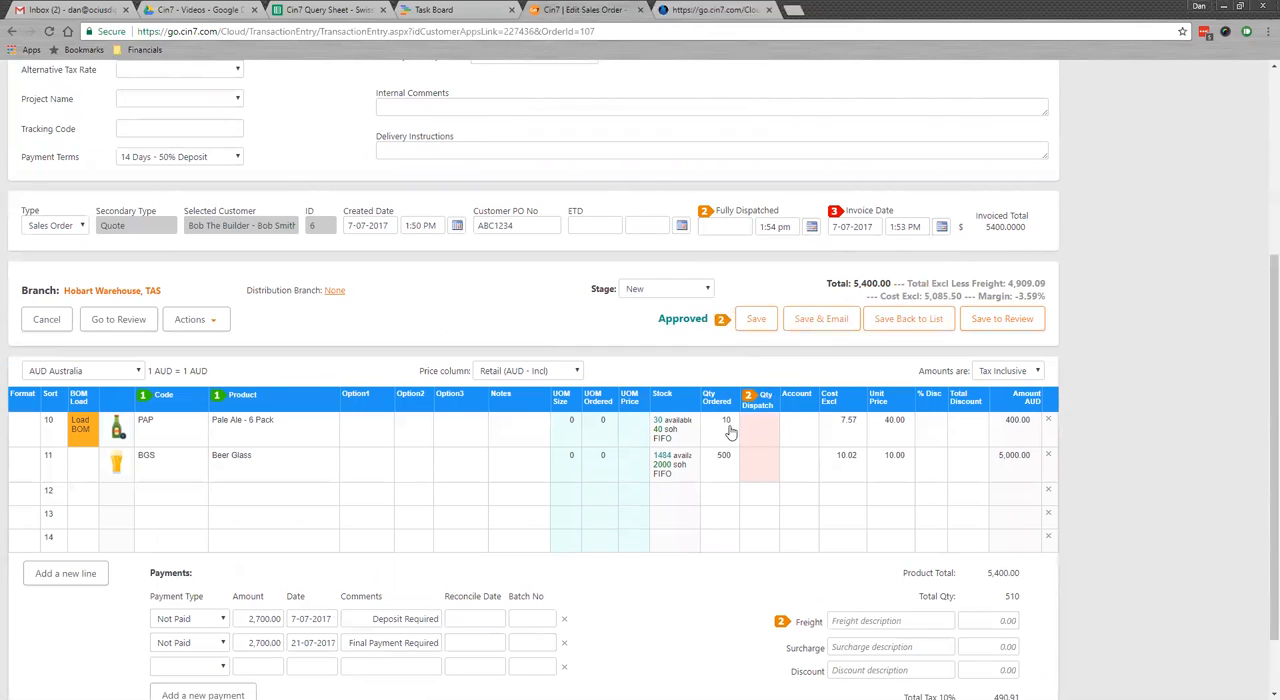
pyautogui.moveTo(866, 444)
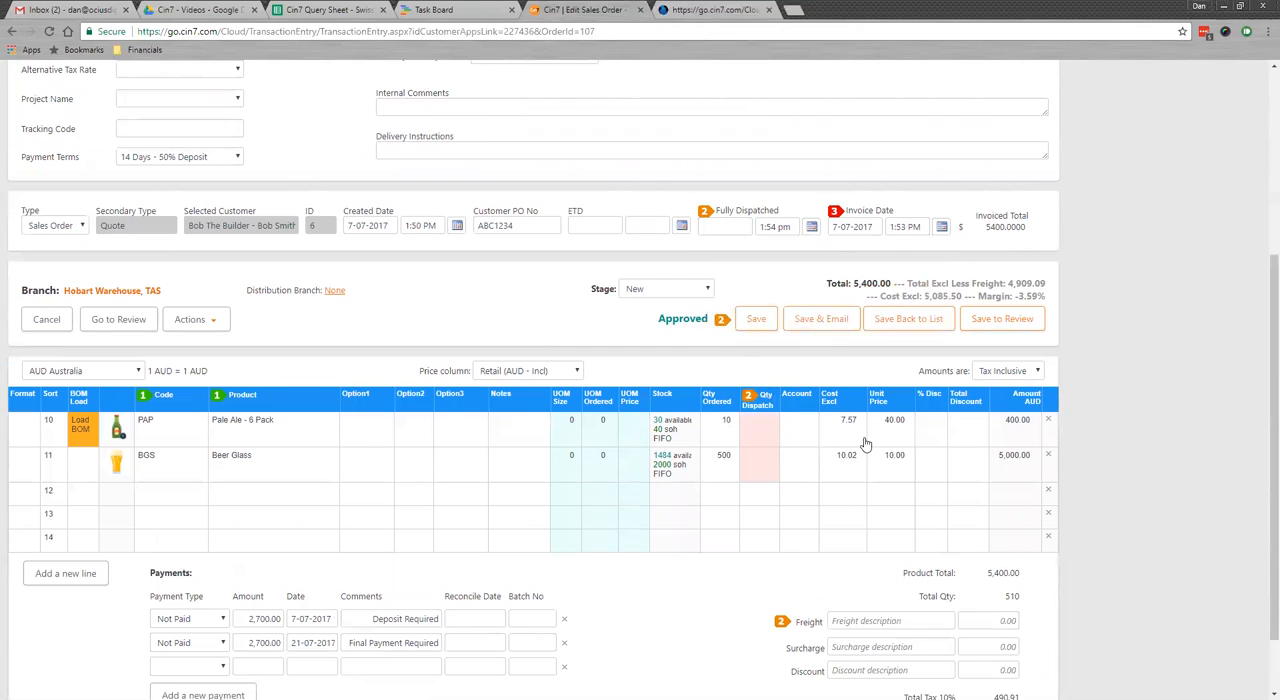
pyautogui.moveTo(756, 428)
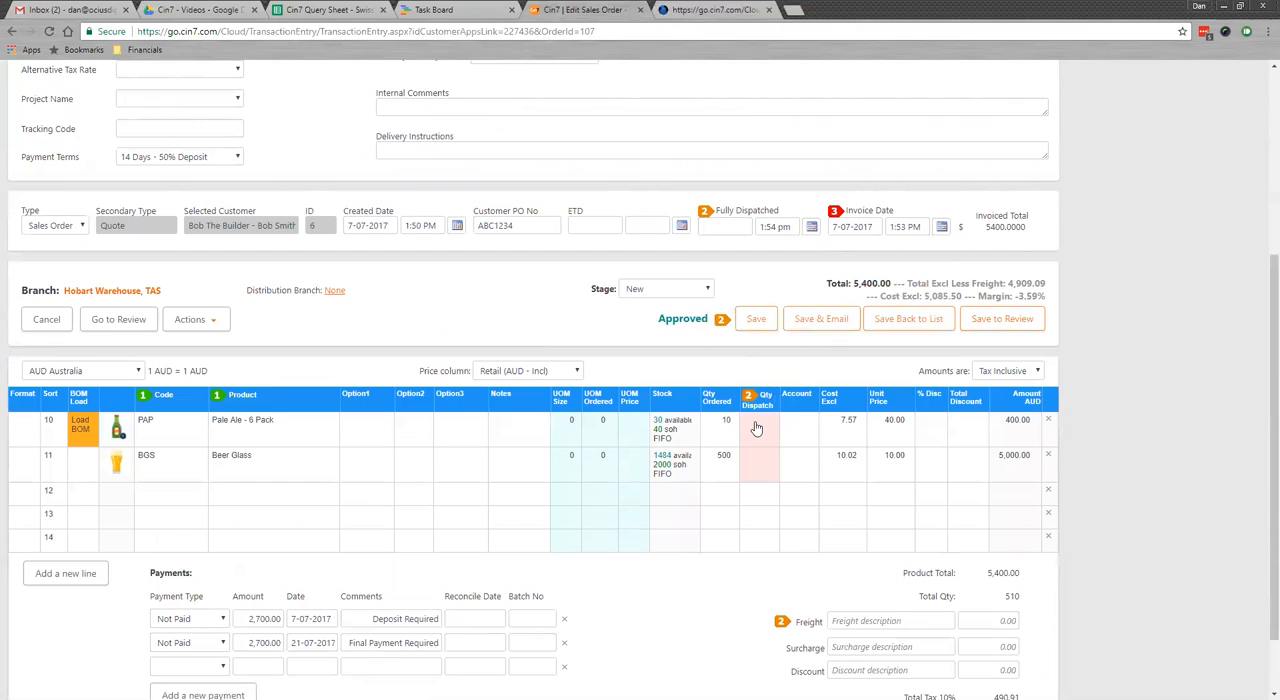
pyautogui.moveTo(782, 544)
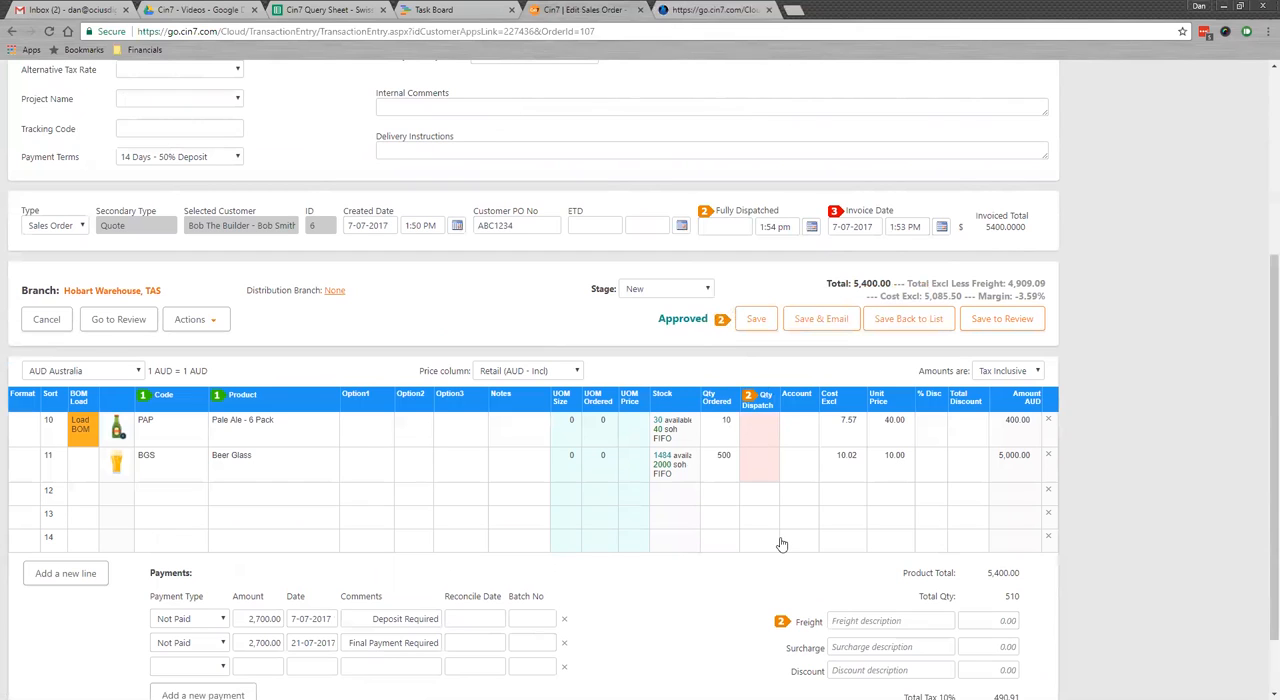
pyautogui.click(758, 456)
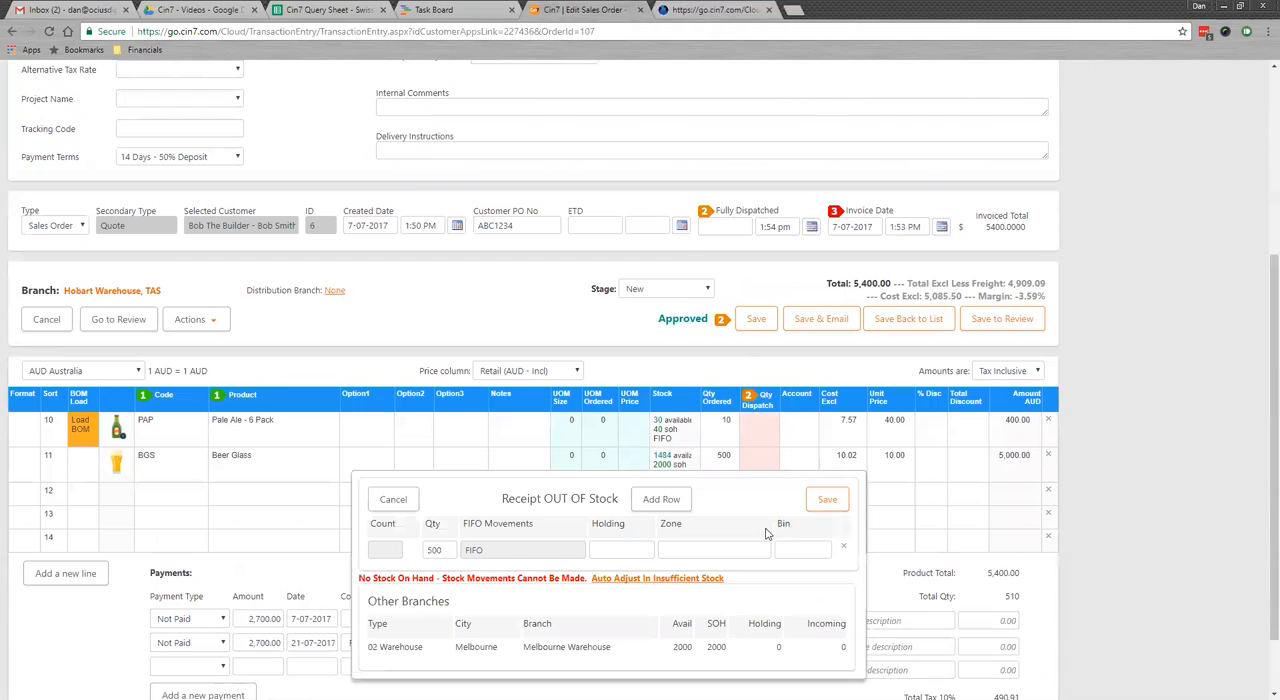
pyautogui.moveTo(548, 556)
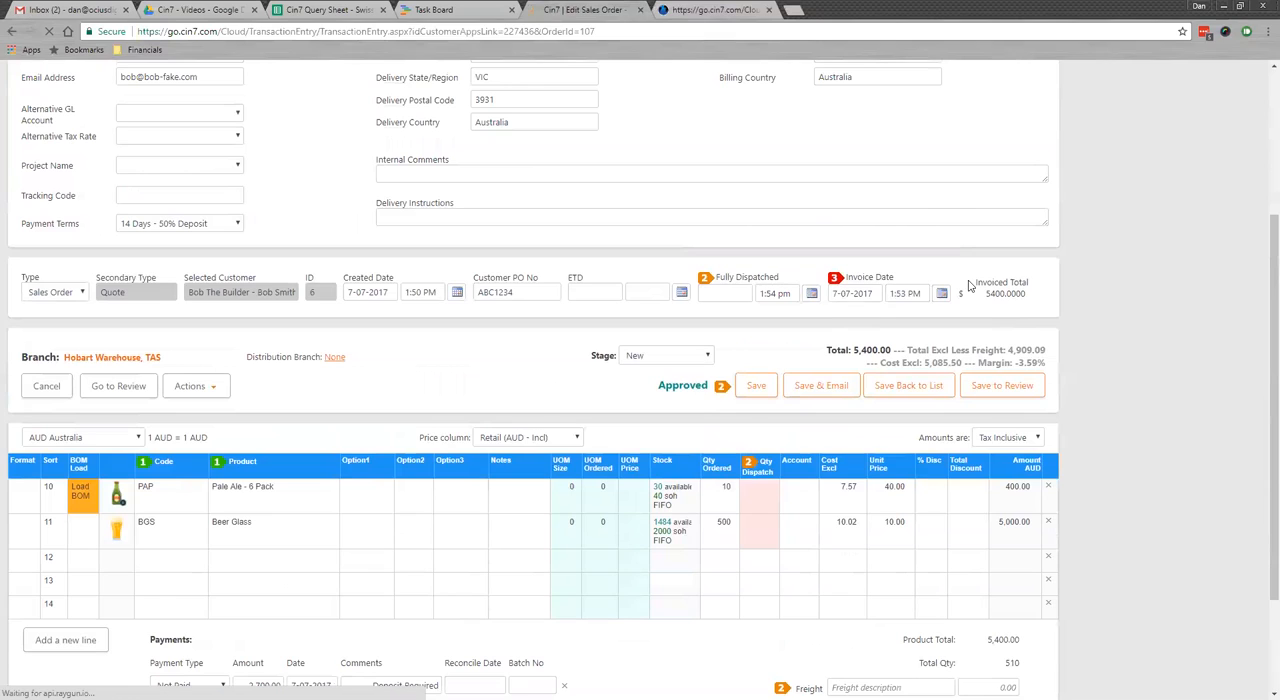
pyautogui.scroll(-3)
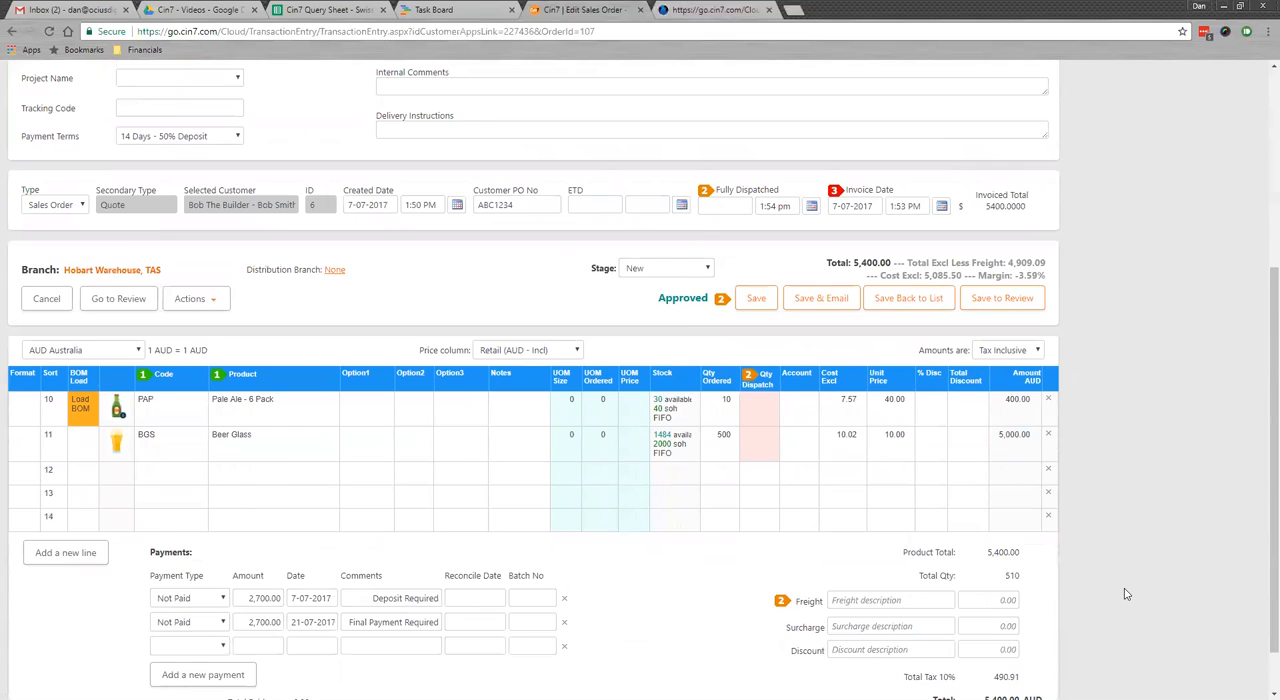
pyautogui.scroll(3)
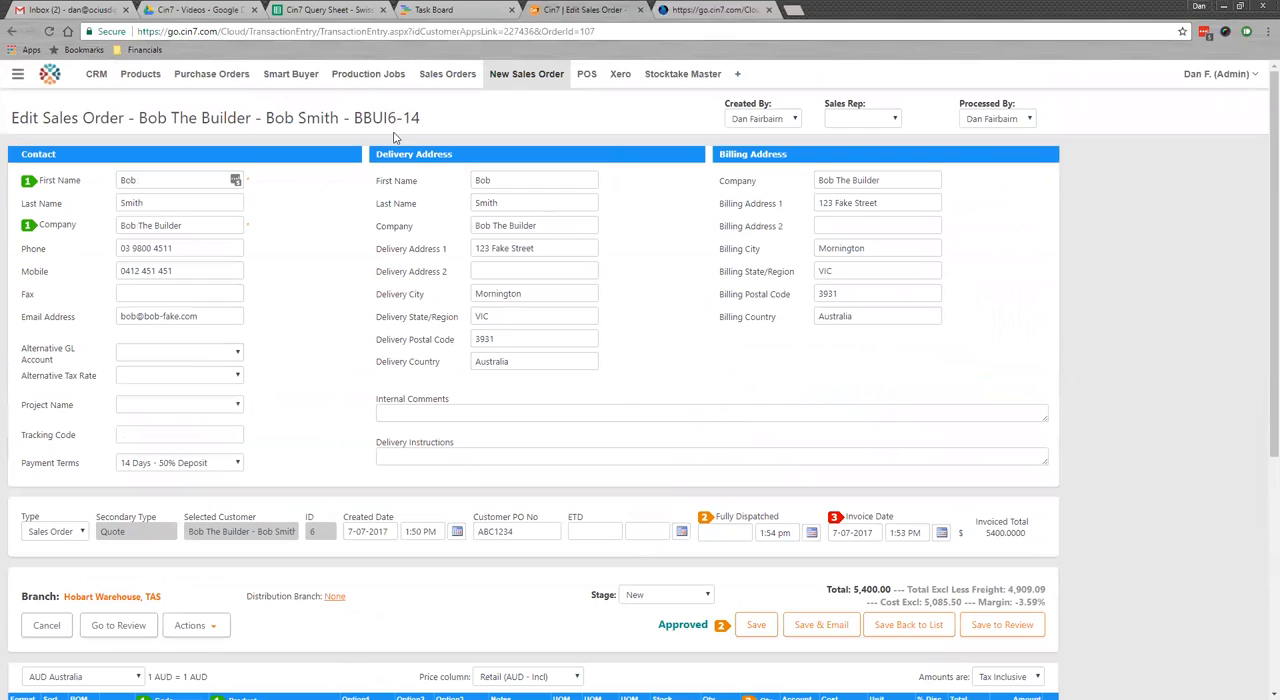
pyautogui.moveTo(1060, 48)
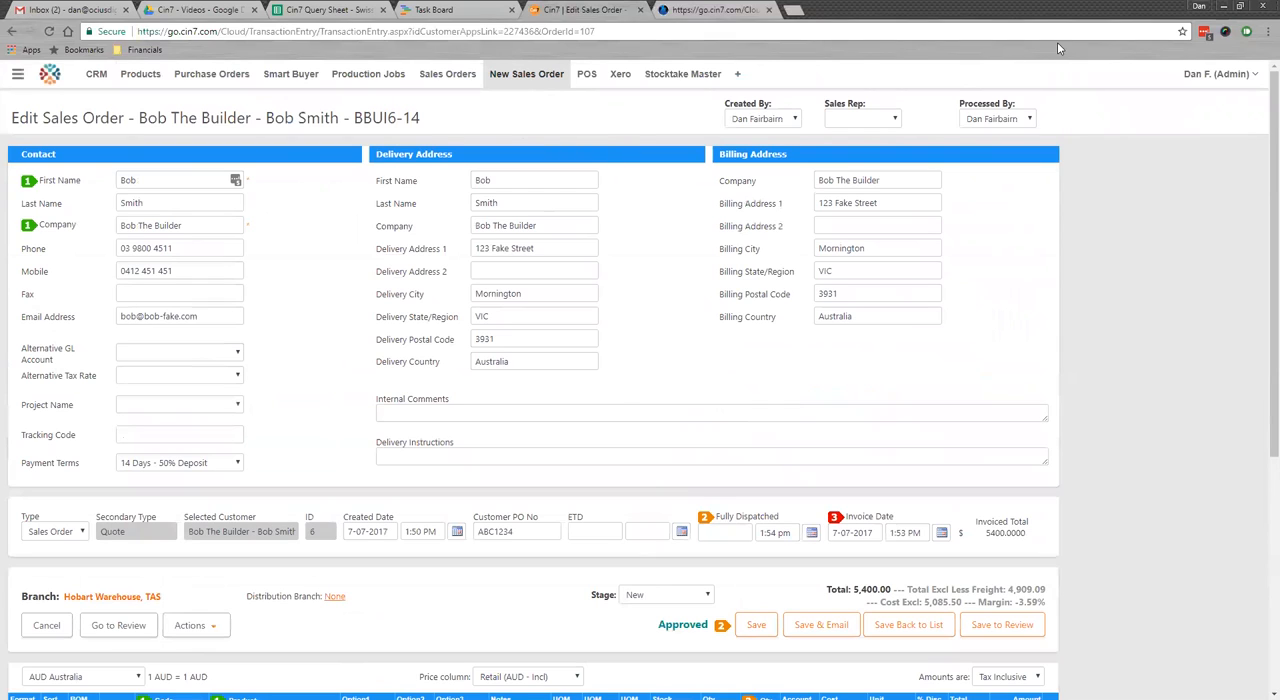